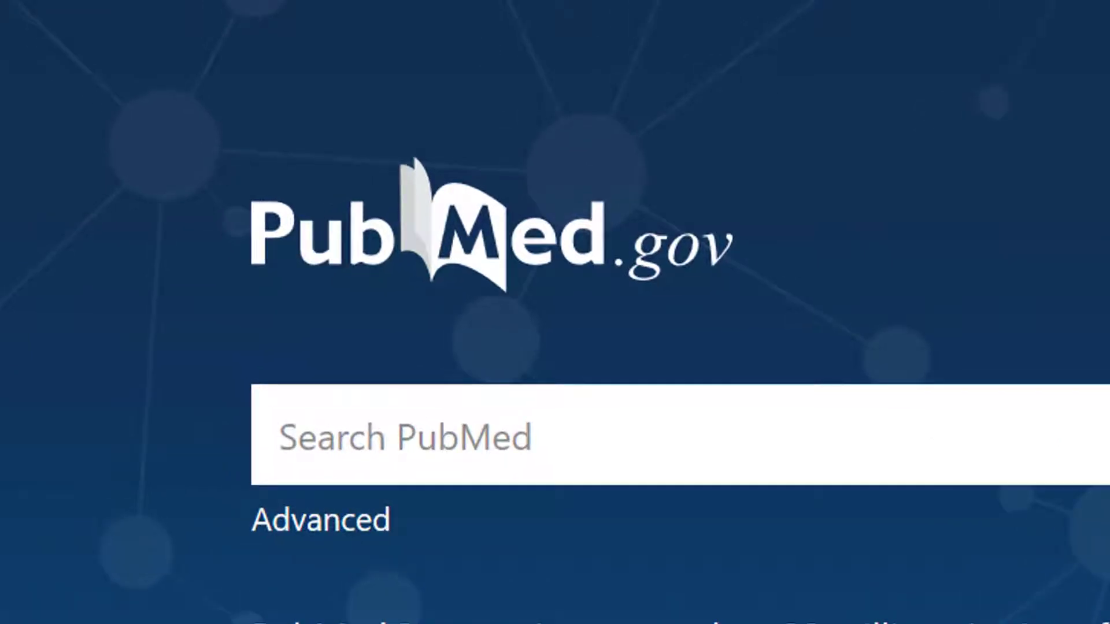
{"action": "mouse_move", "coordinate": [357, 563]}
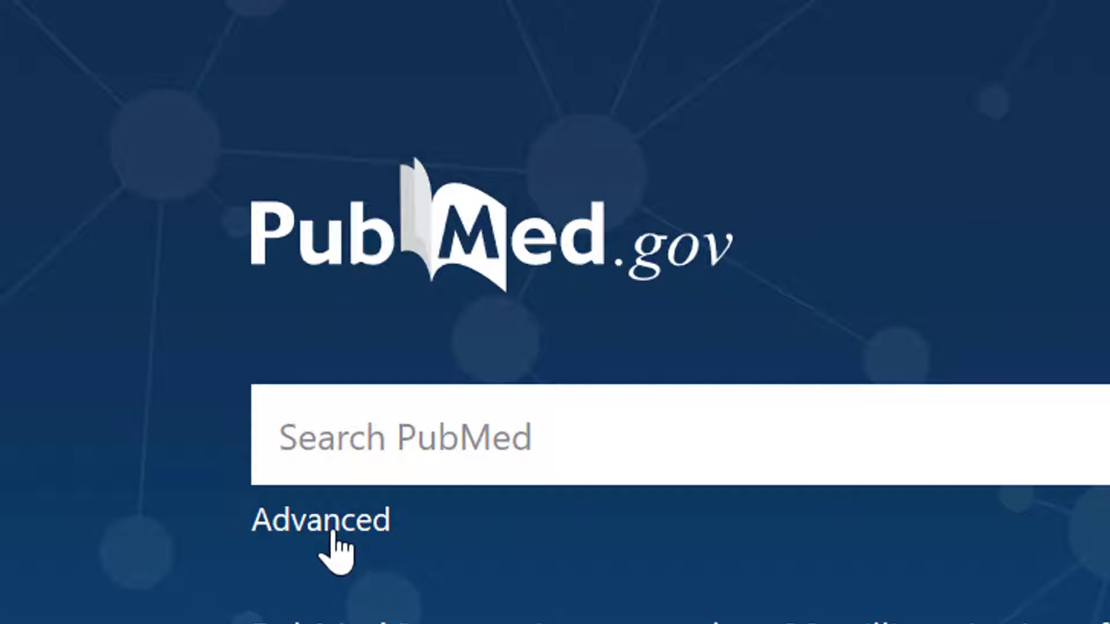
Open PubMed's Advanced Search Builder from the home page search box.
{"action": "left_click", "coordinate": [319, 520]}
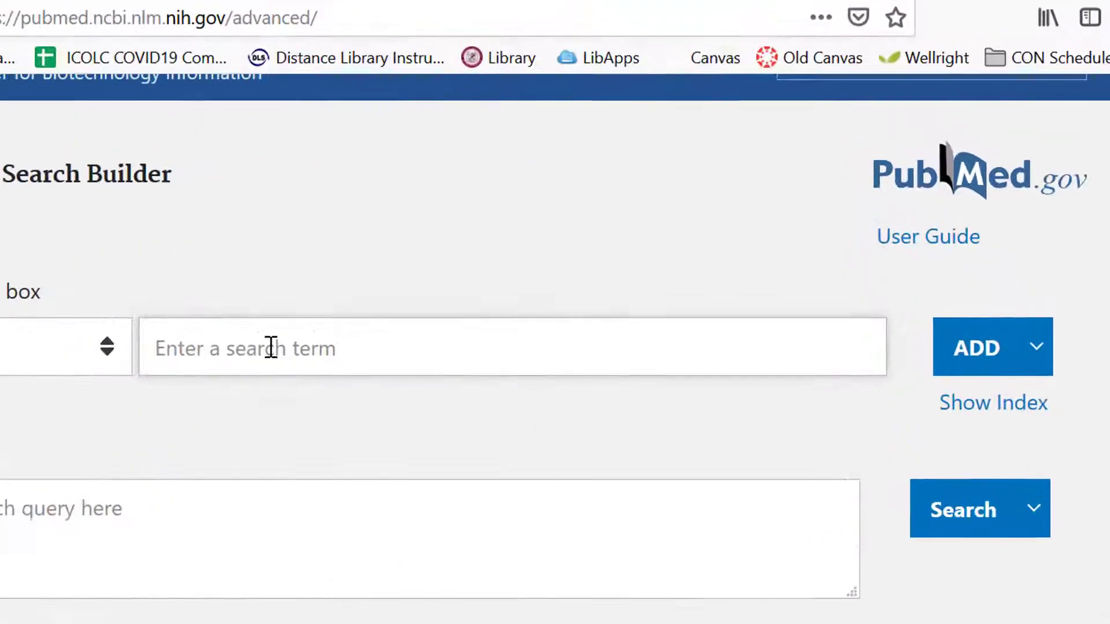
Search for 'elementary school students', saving it as search #1 with 5,196 results.
{"action": "type", "text": "elem"}
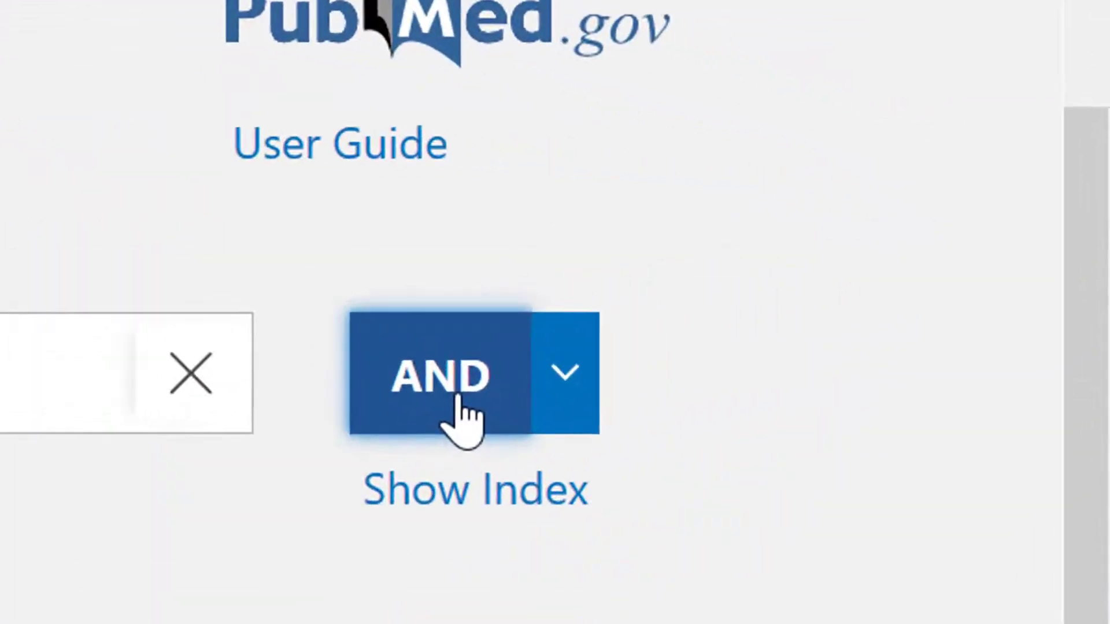
{"action": "mouse_move", "coordinate": [425, 397]}
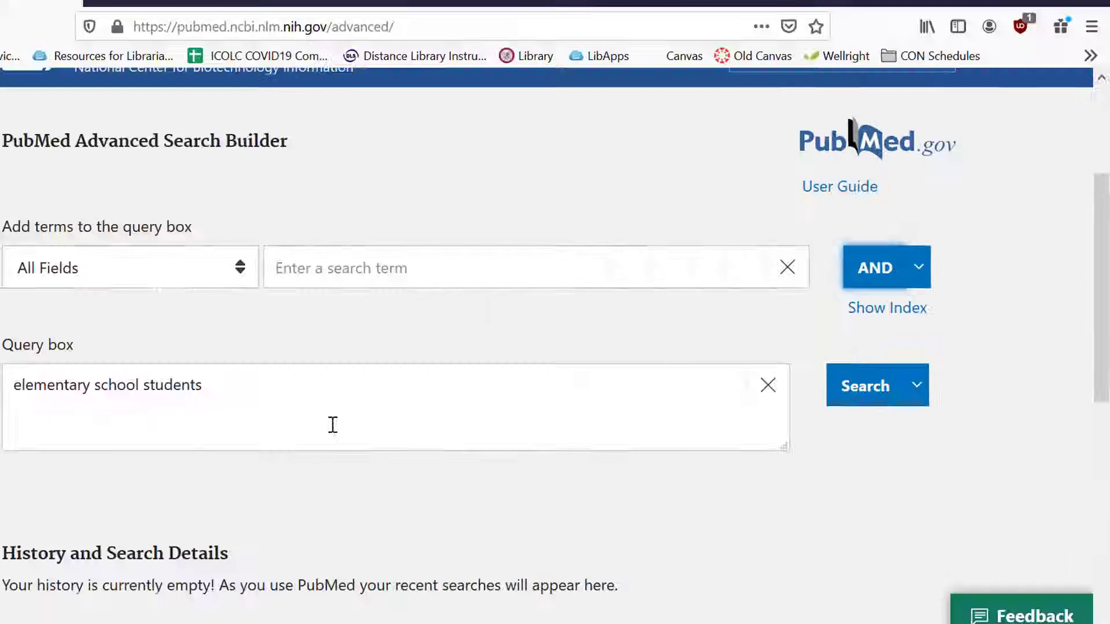
{"action": "left_click", "coordinate": [918, 385]}
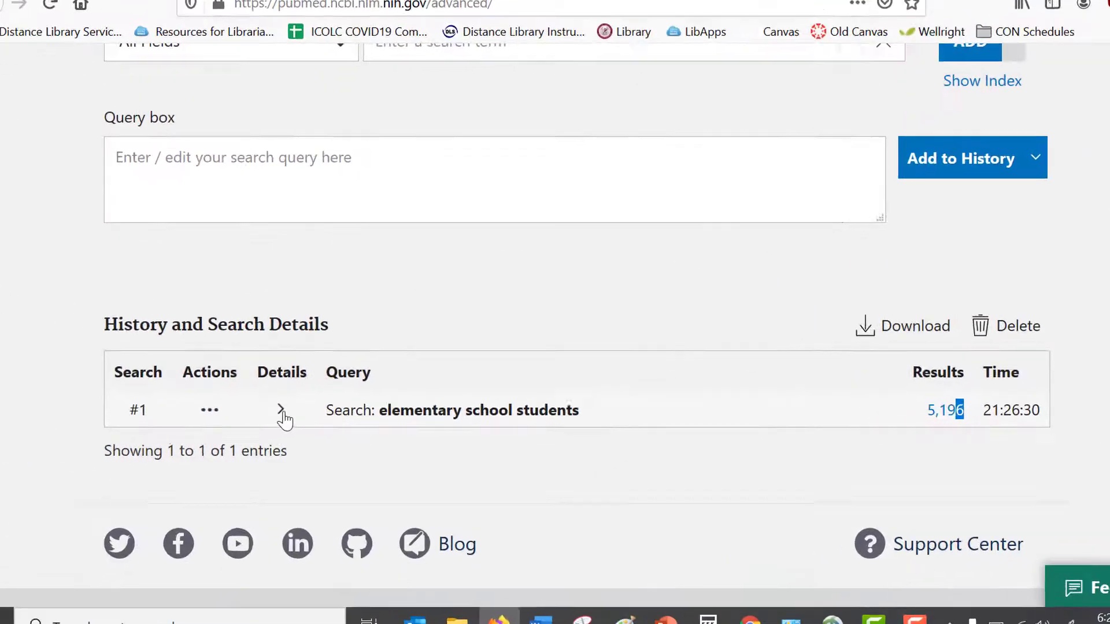
Expand search #1's details and highlight the MeSH Terms tag and educational status term group.
{"action": "left_click", "coordinate": [281, 410]}
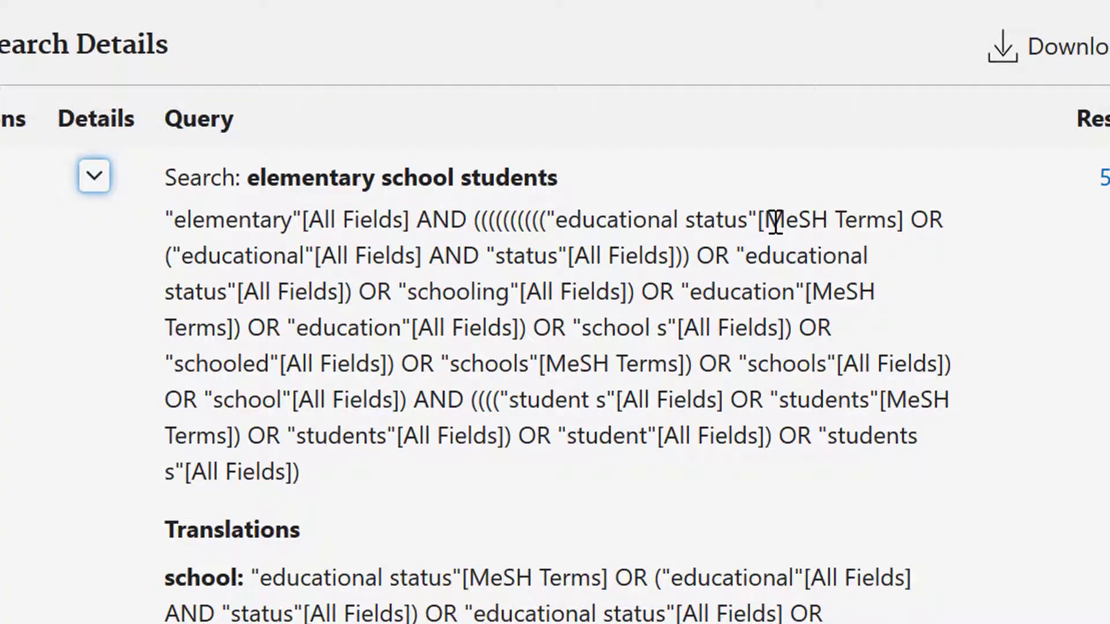
{"action": "double_click", "coordinate": [829, 219]}
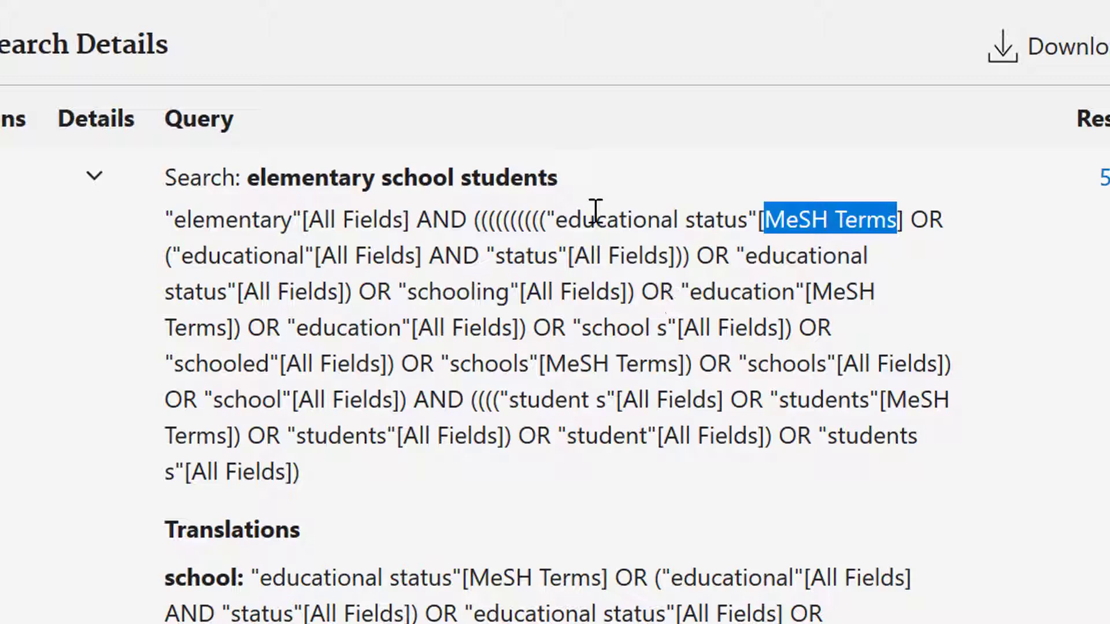
{"action": "mouse_move", "coordinate": [262, 187]}
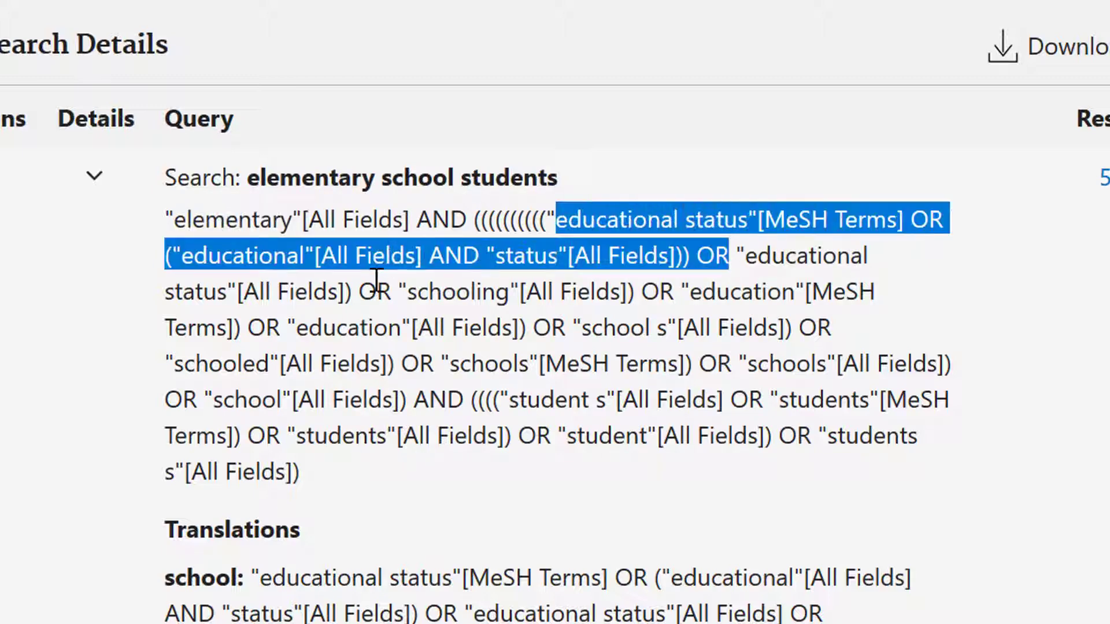
{"action": "double_click", "coordinate": [453, 292]}
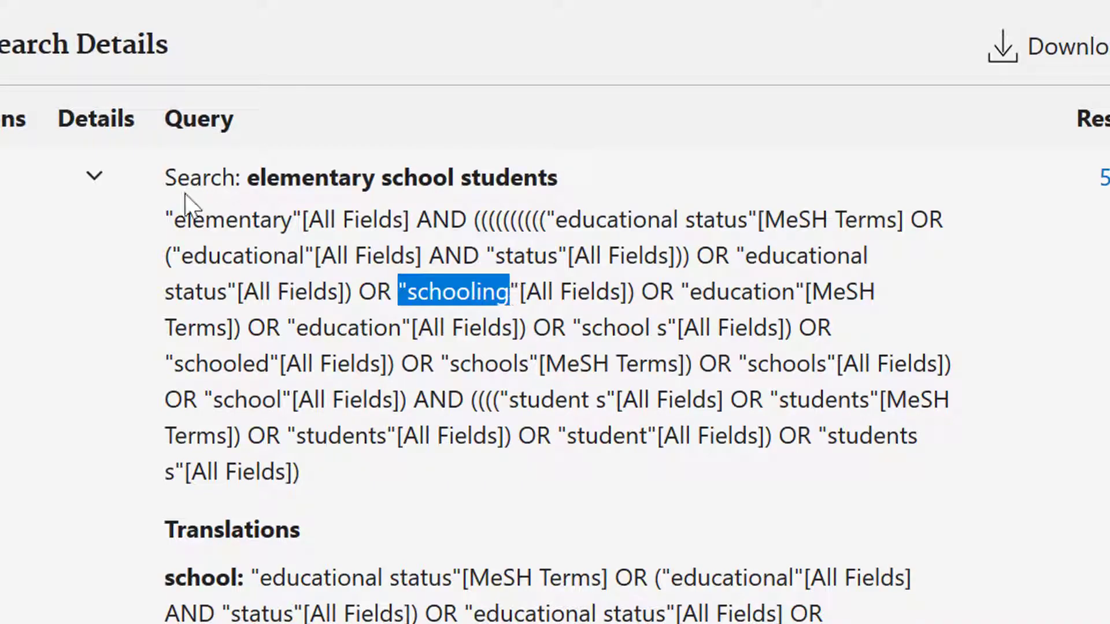
{"action": "left_click", "coordinate": [94, 176]}
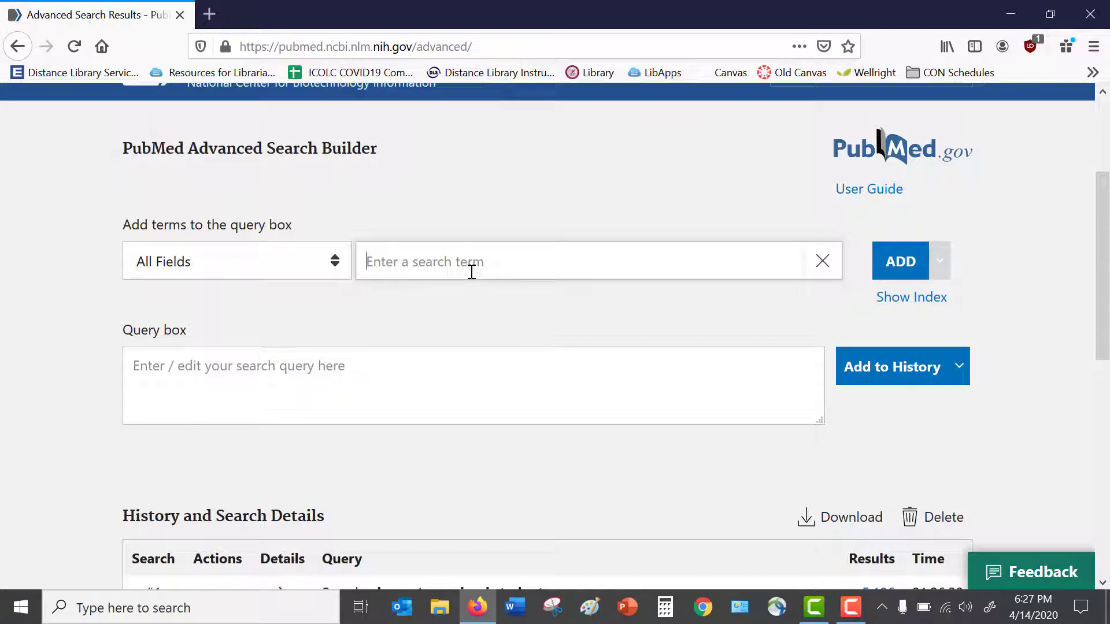
Add 'health promotion program' to the search history without running it.
{"action": "type", "text": "health prom"}
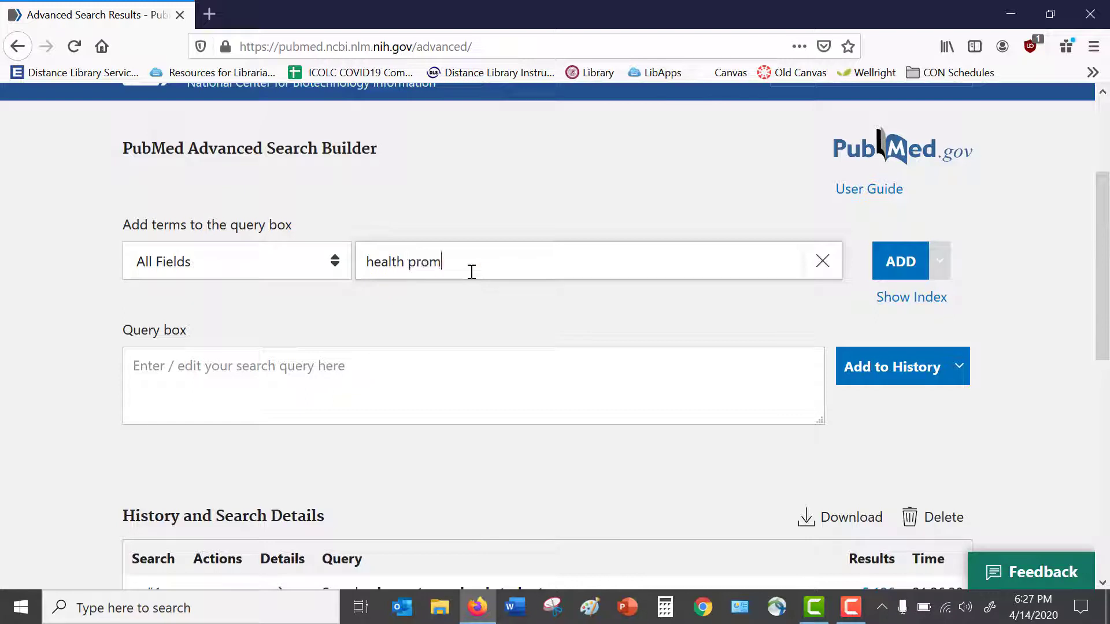
{"action": "type", "text": "otio"}
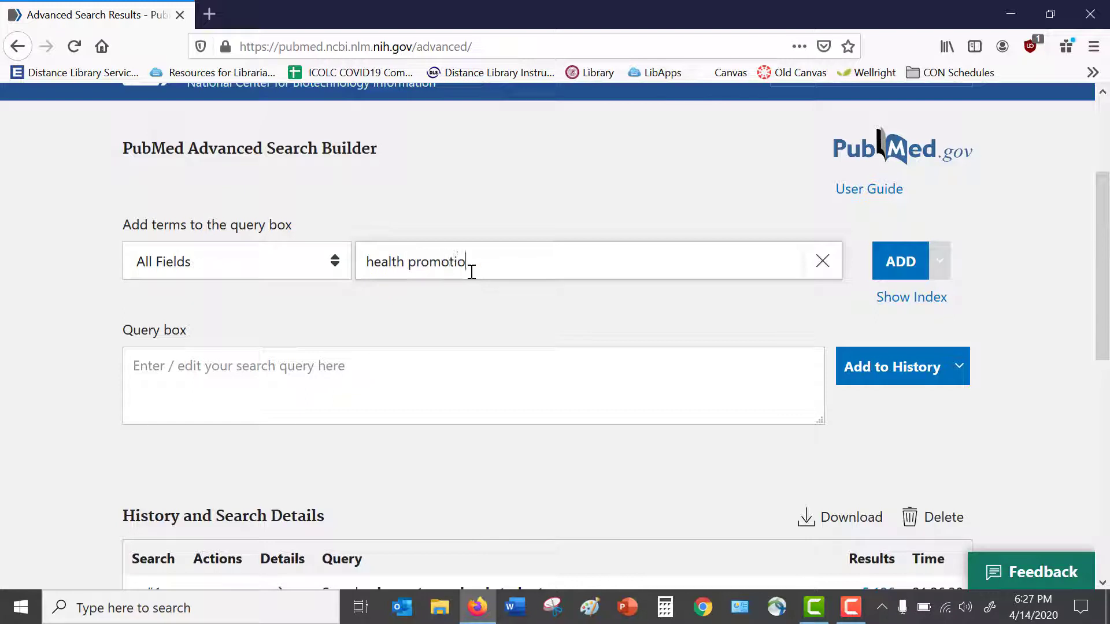
{"action": "type", "text": "n pr"}
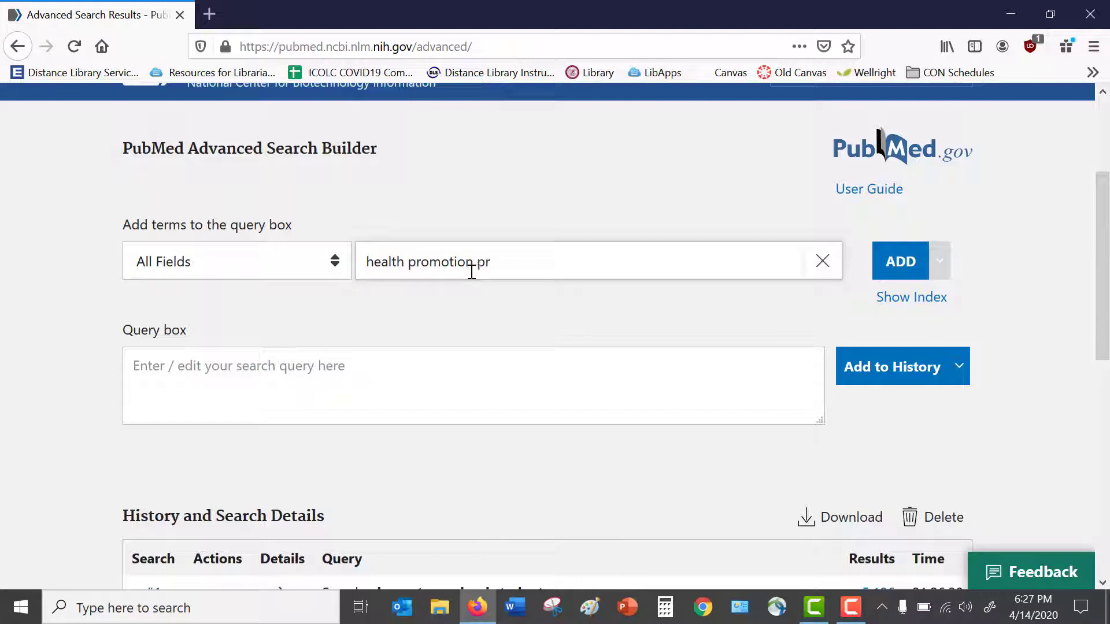
{"action": "type", "text": "ogram"}
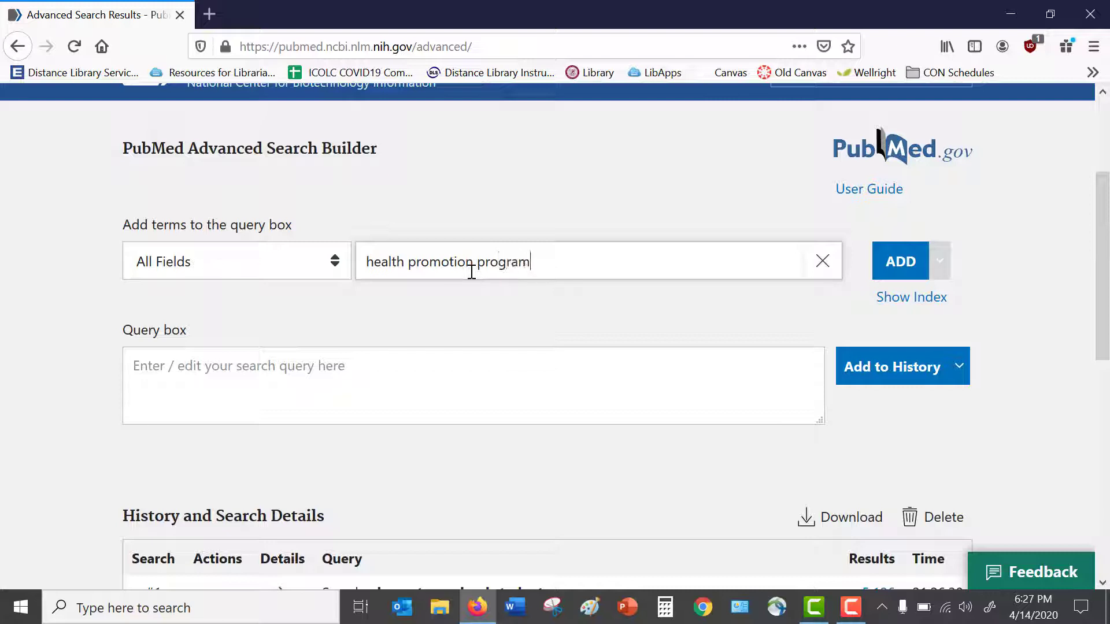
{"action": "left_click", "coordinate": [899, 262]}
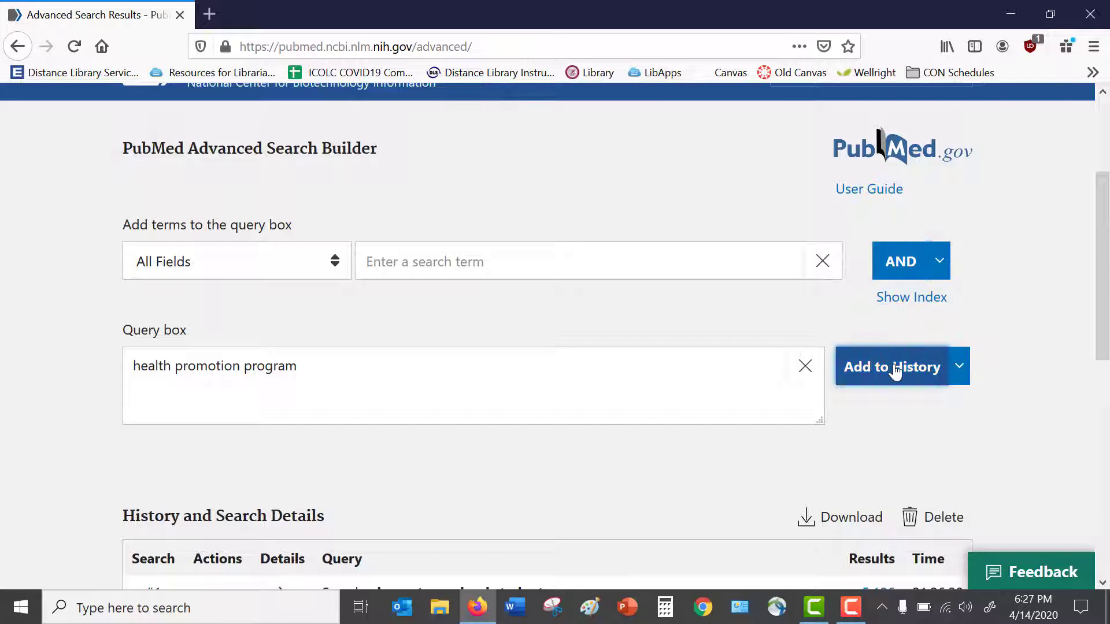
{"action": "left_click", "coordinate": [892, 367]}
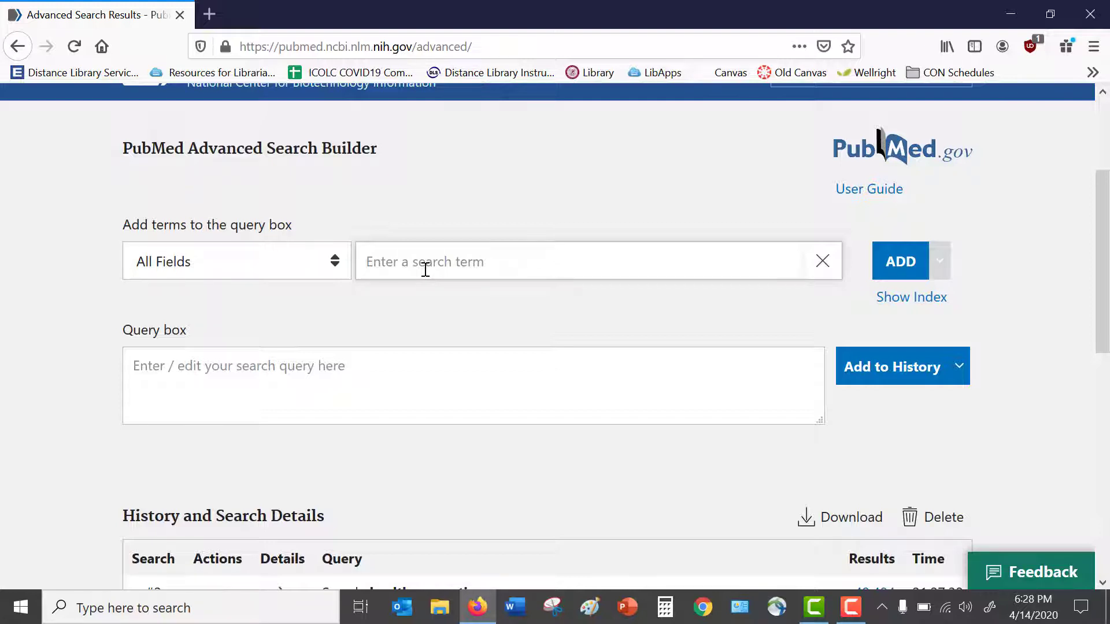
Add 'healthy eating habits' to the history as #3, then view the history table.
{"action": "type", "text": "healthy eating"}
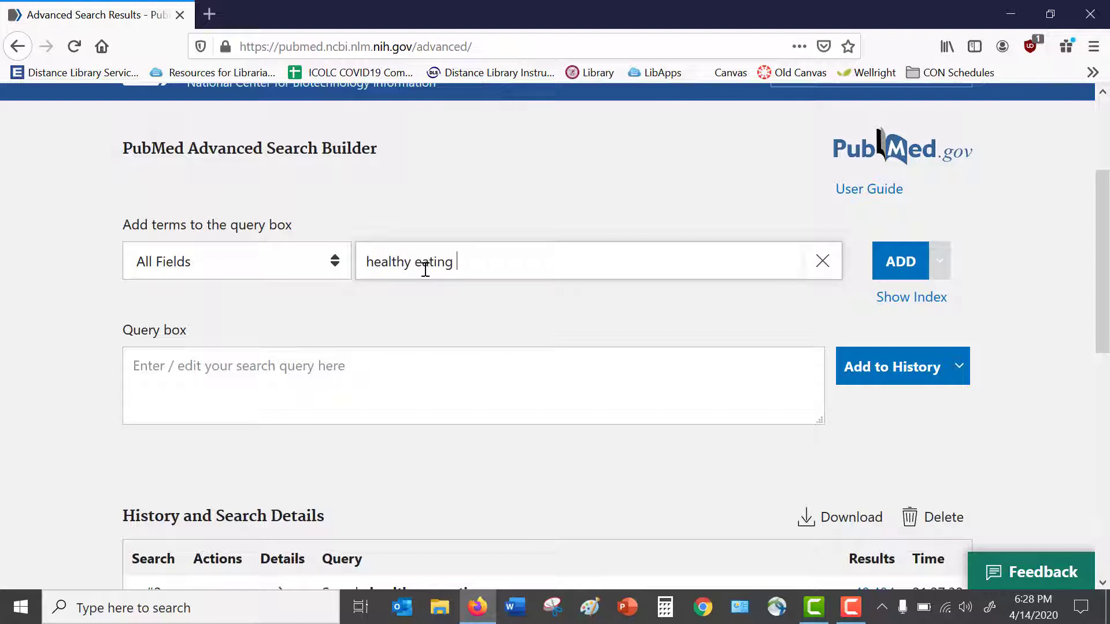
{"action": "type", "text": "habits"}
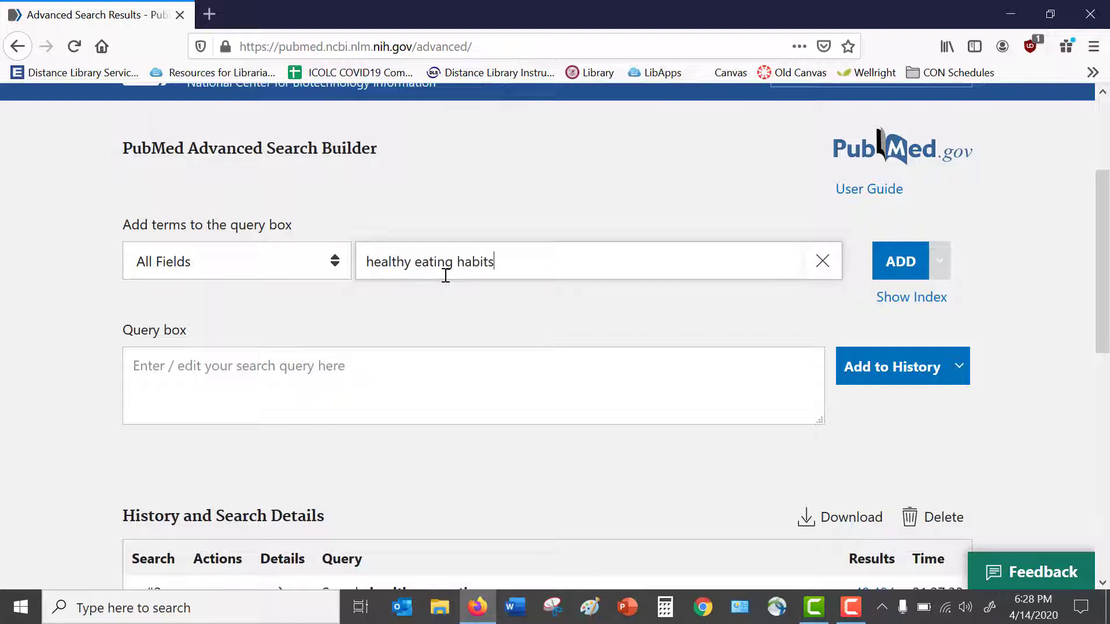
{"action": "left_click", "coordinate": [900, 261]}
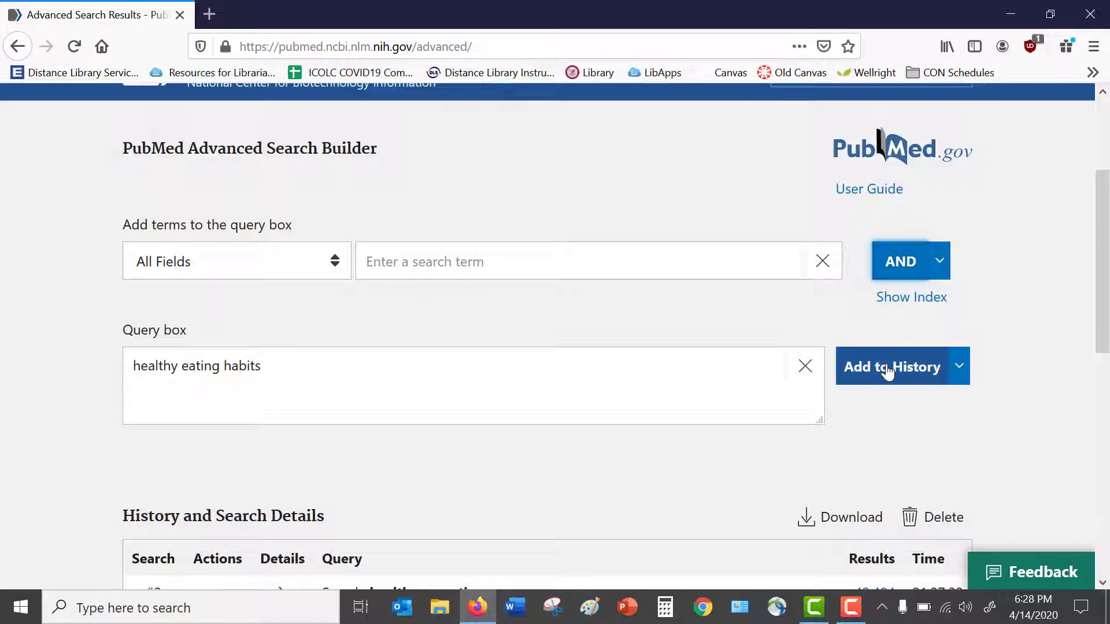
{"action": "left_click", "coordinate": [893, 367]}
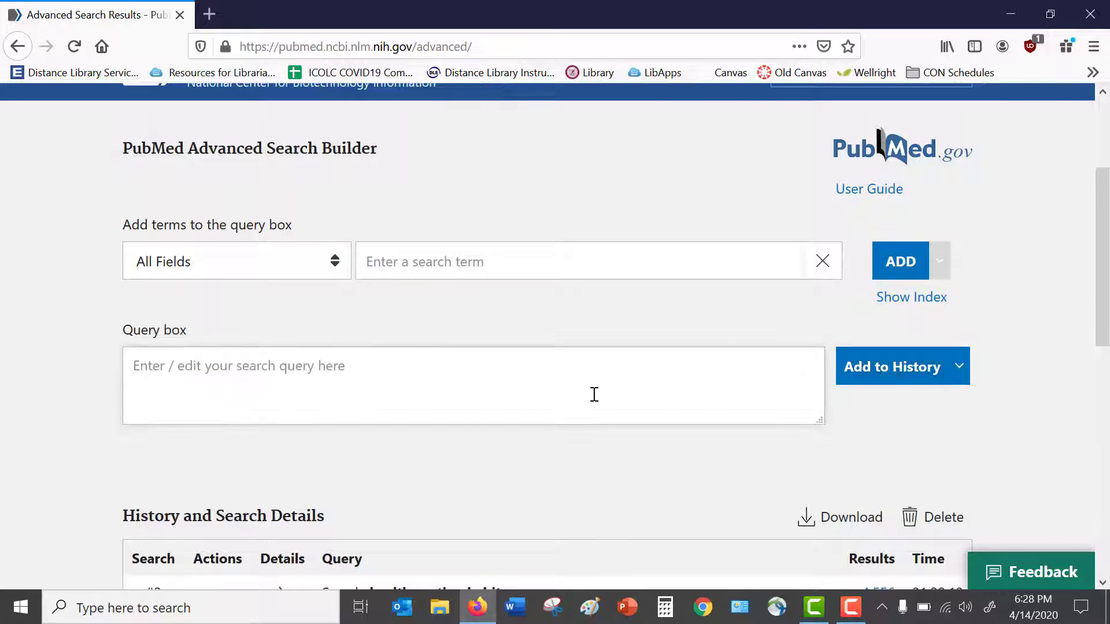
{"action": "scroll", "scroll_direction": "down", "scroll_amount": 3}
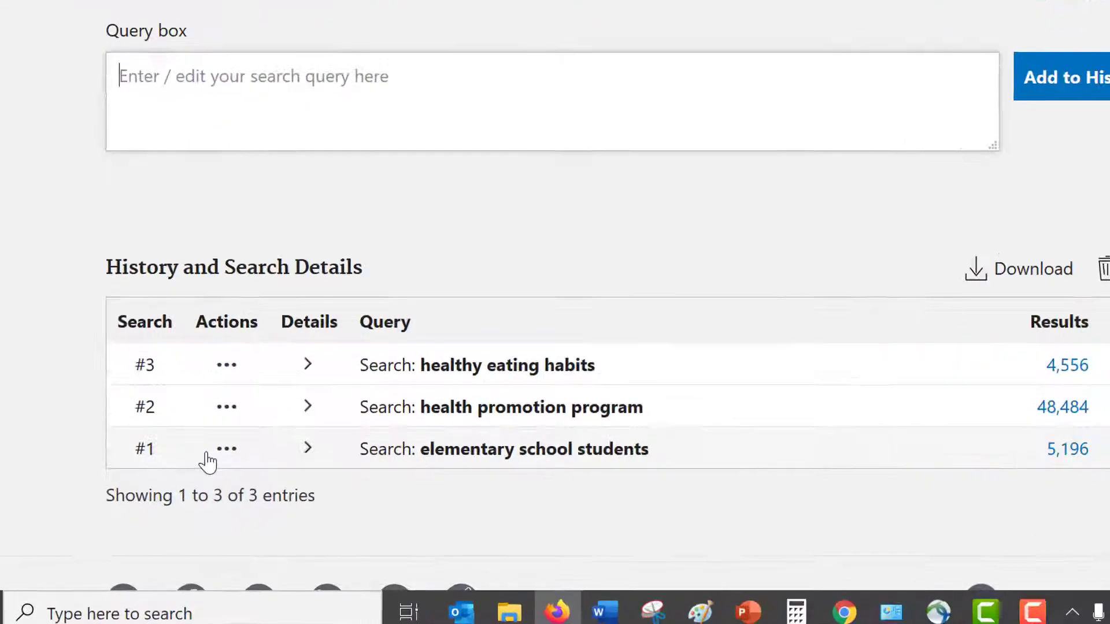
Build the query from search #1, adding #2 and #3 with AND from the Actions menus.
{"action": "left_click", "coordinate": [227, 449]}
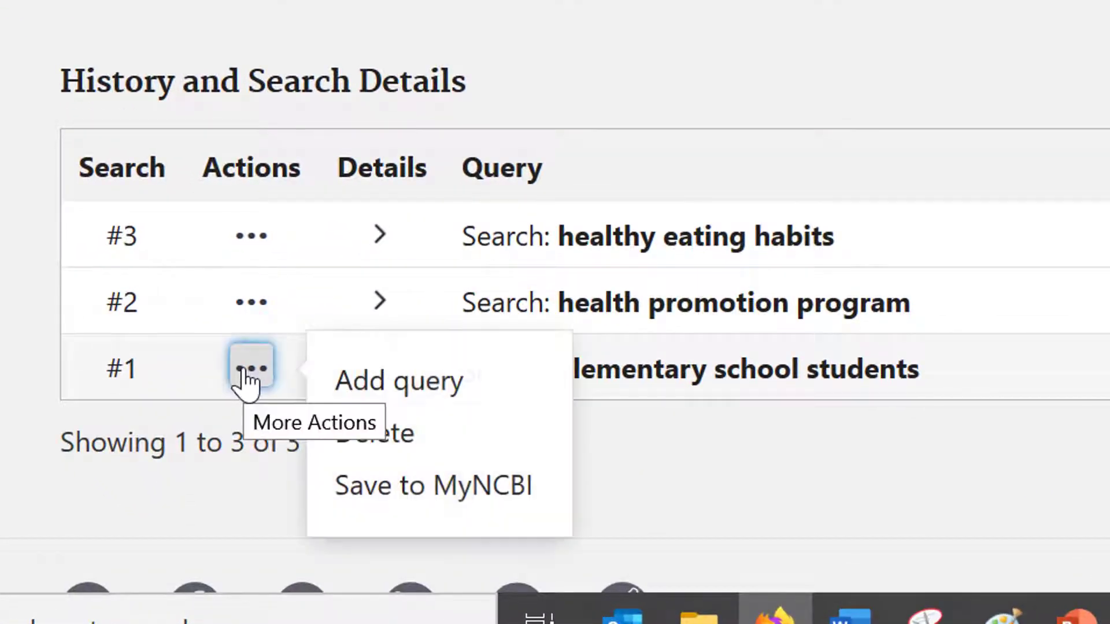
{"action": "mouse_move", "coordinate": [417, 390]}
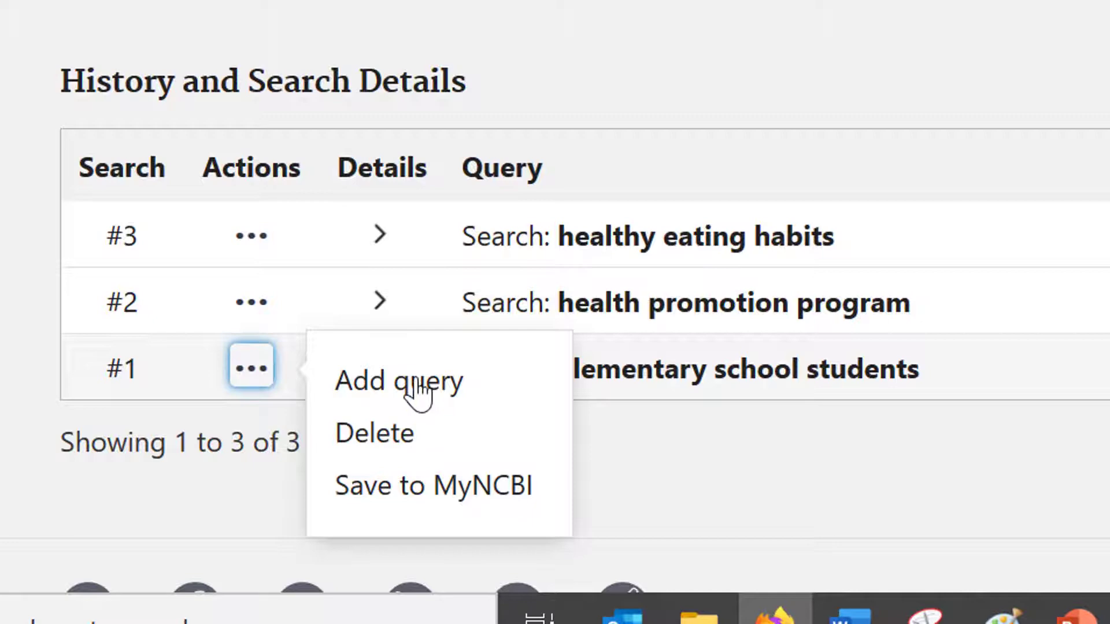
{"action": "left_click", "coordinate": [250, 366]}
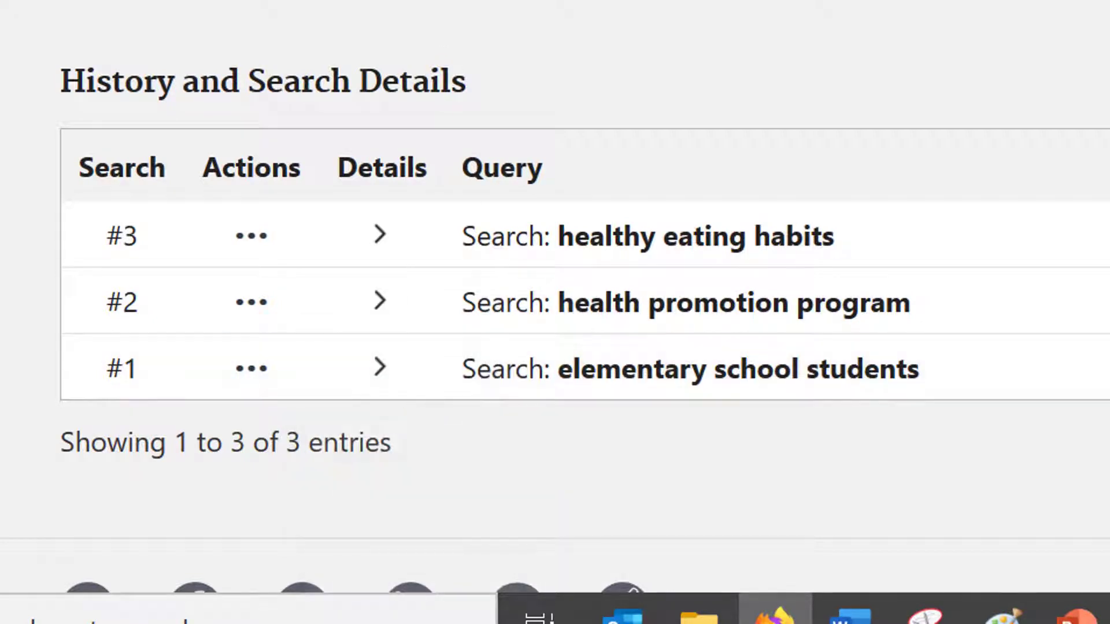
{"action": "left_click", "coordinate": [250, 301]}
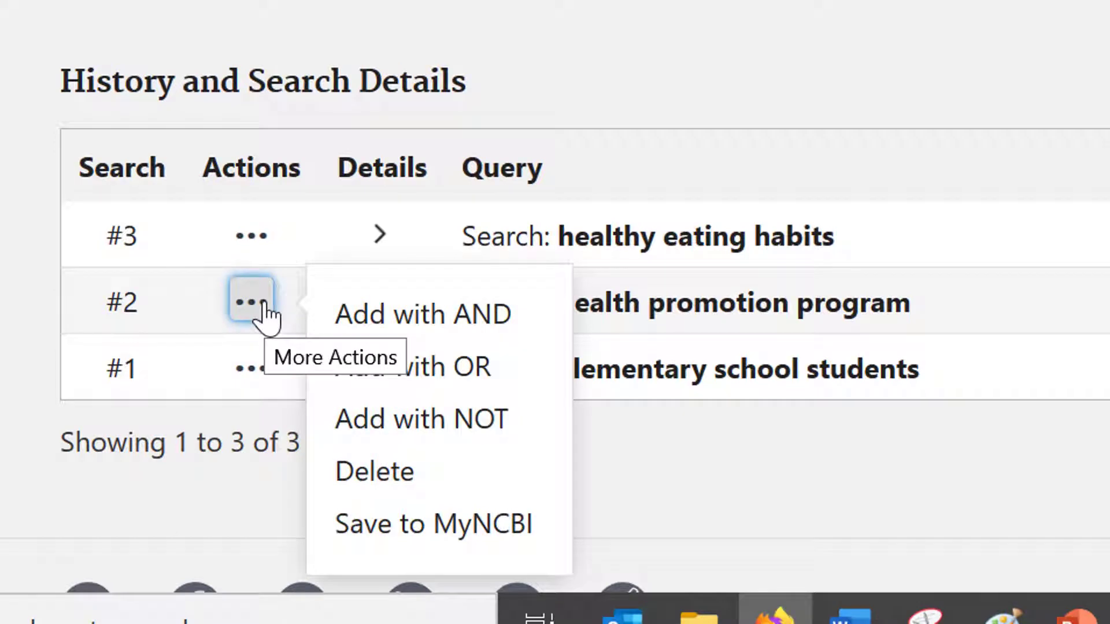
{"action": "mouse_move", "coordinate": [467, 366]}
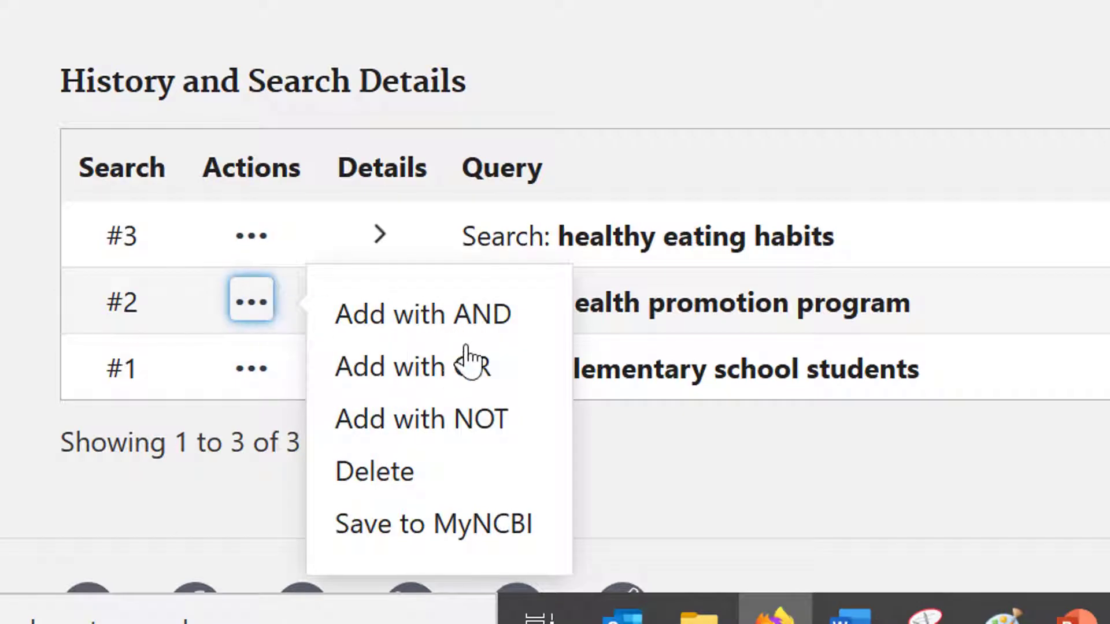
{"action": "mouse_move", "coordinate": [496, 382]}
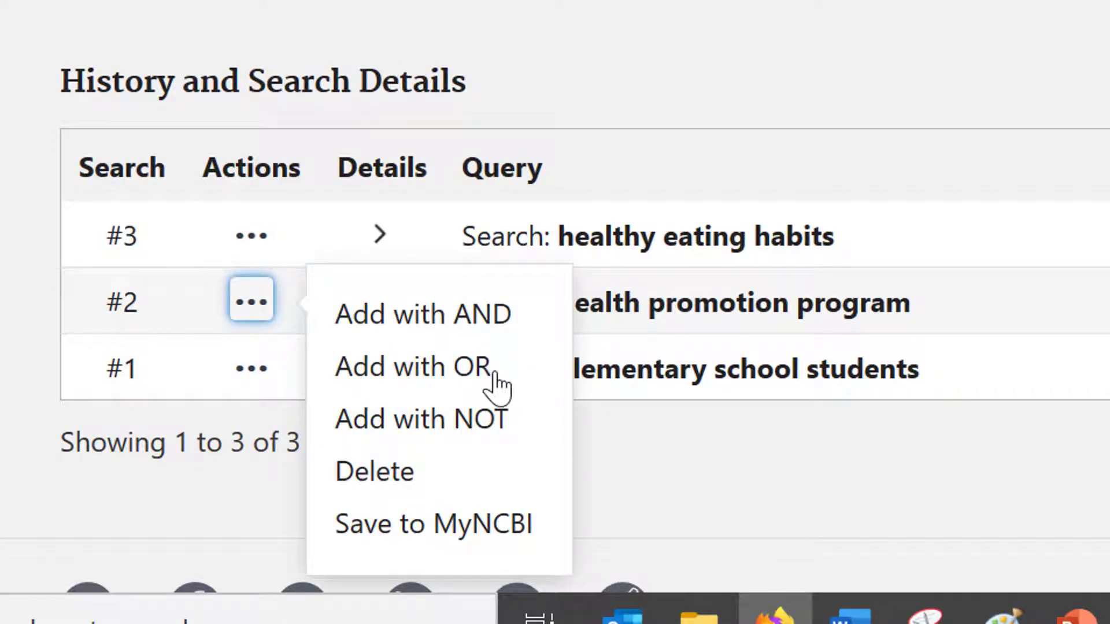
{"action": "mouse_move", "coordinate": [524, 431]}
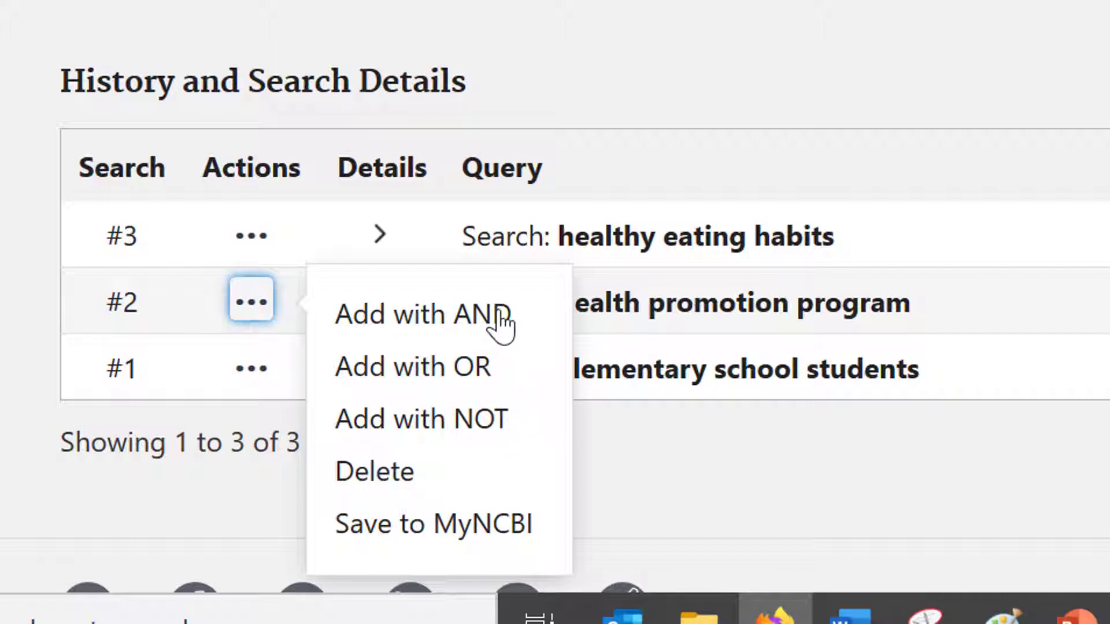
{"action": "left_click", "coordinate": [250, 300]}
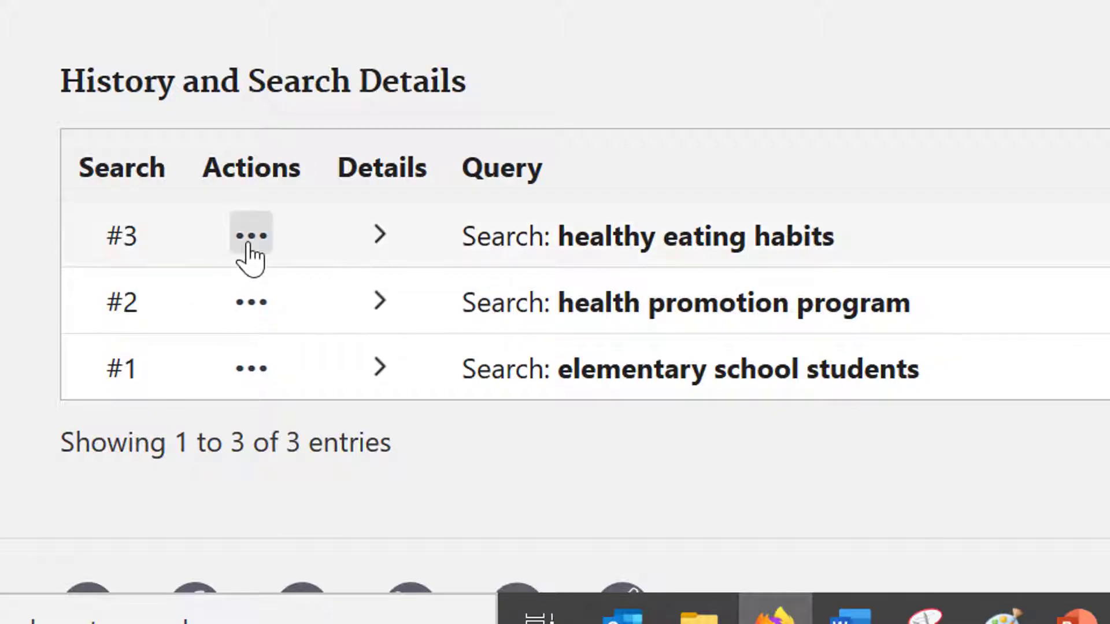
{"action": "left_click", "coordinate": [250, 236]}
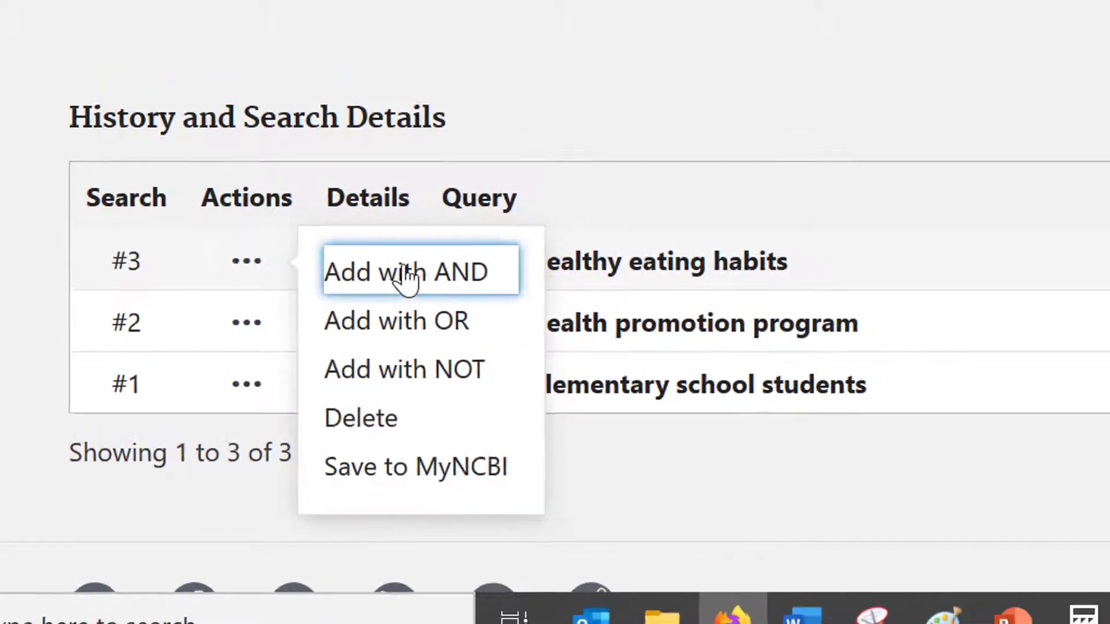
{"action": "left_click", "coordinate": [407, 273]}
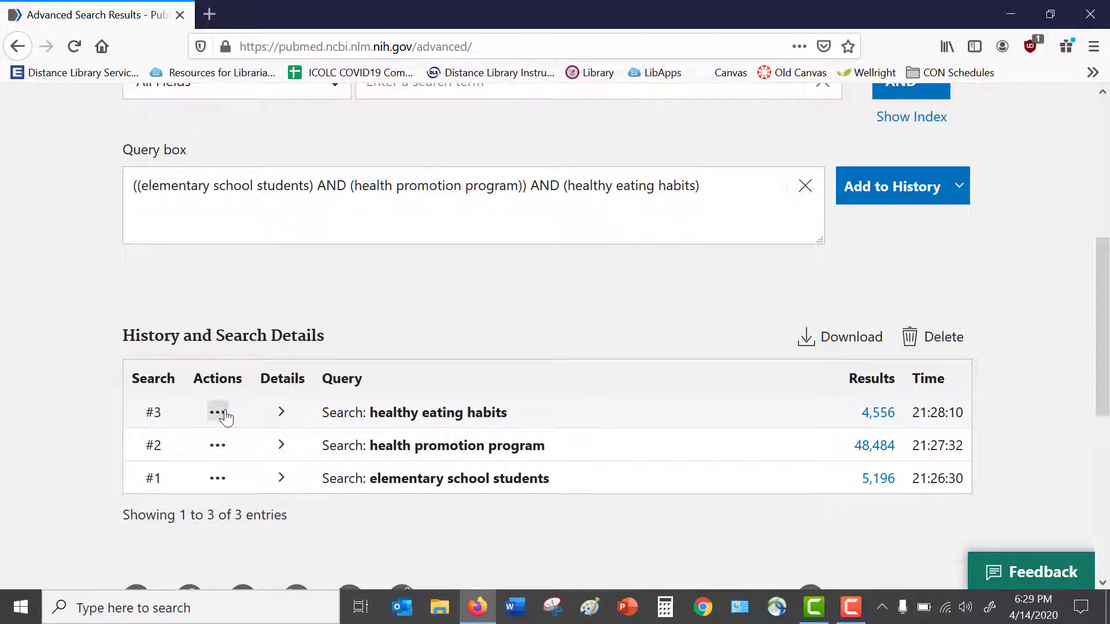
{"action": "left_click", "coordinate": [217, 412]}
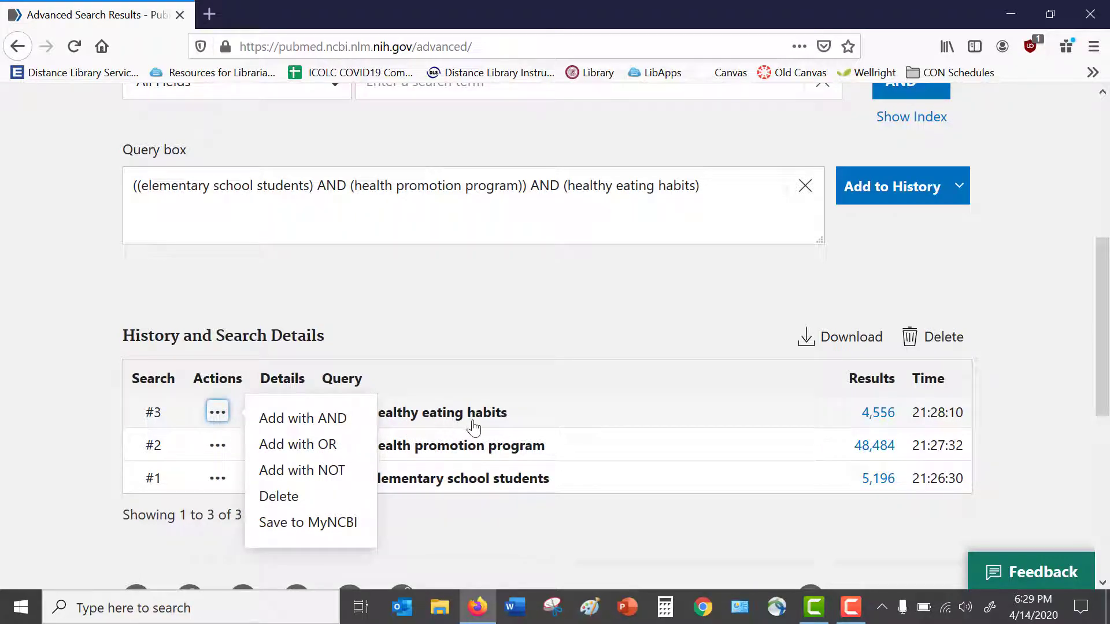
{"action": "left_click", "coordinate": [675, 313]}
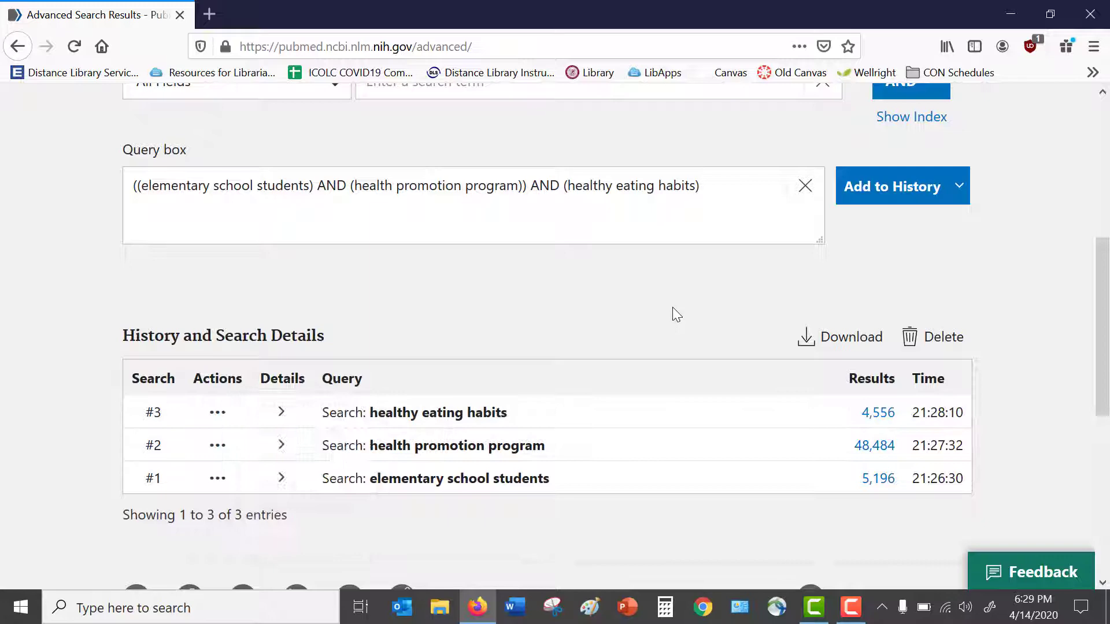
{"action": "left_click", "coordinate": [959, 277]}
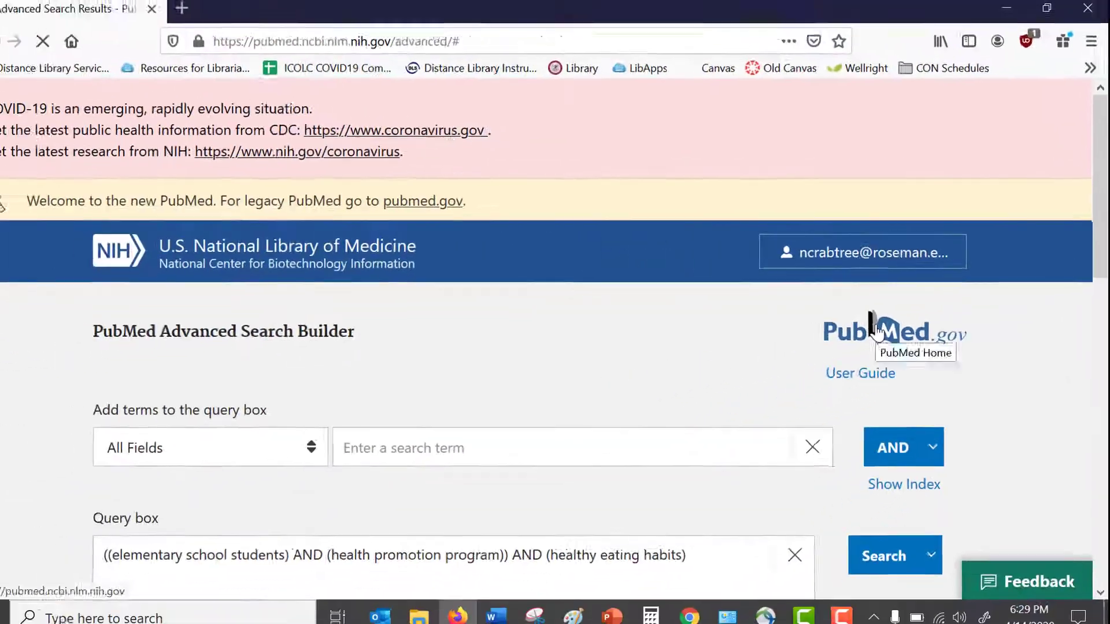
Run the combined AND query to get 12 results.
{"action": "left_click", "coordinate": [895, 555]}
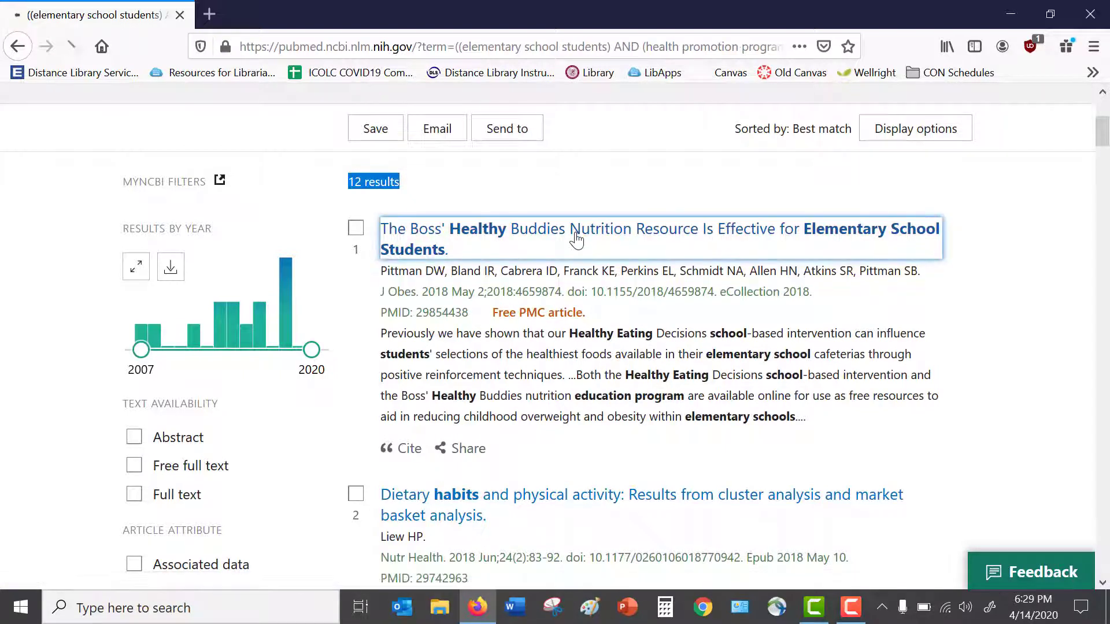
Open The Boss' Healthy Buddies Nutrition Resource record and scroll down to its MeSH terms.
{"action": "left_click", "coordinate": [577, 239]}
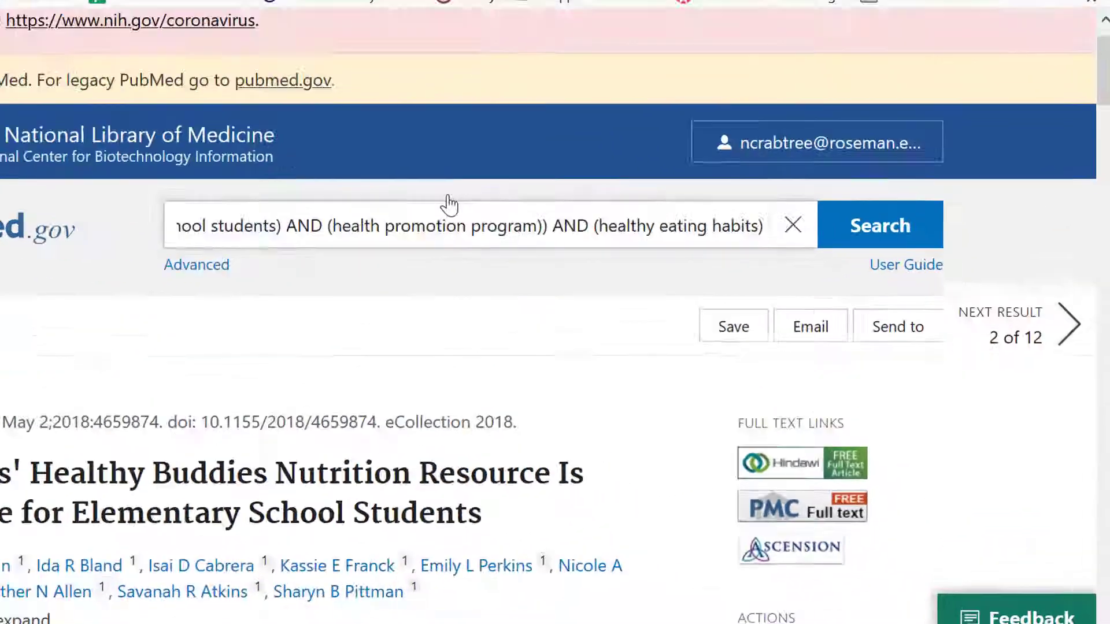
{"action": "scroll", "scroll_direction": "down", "scroll_amount": 3}
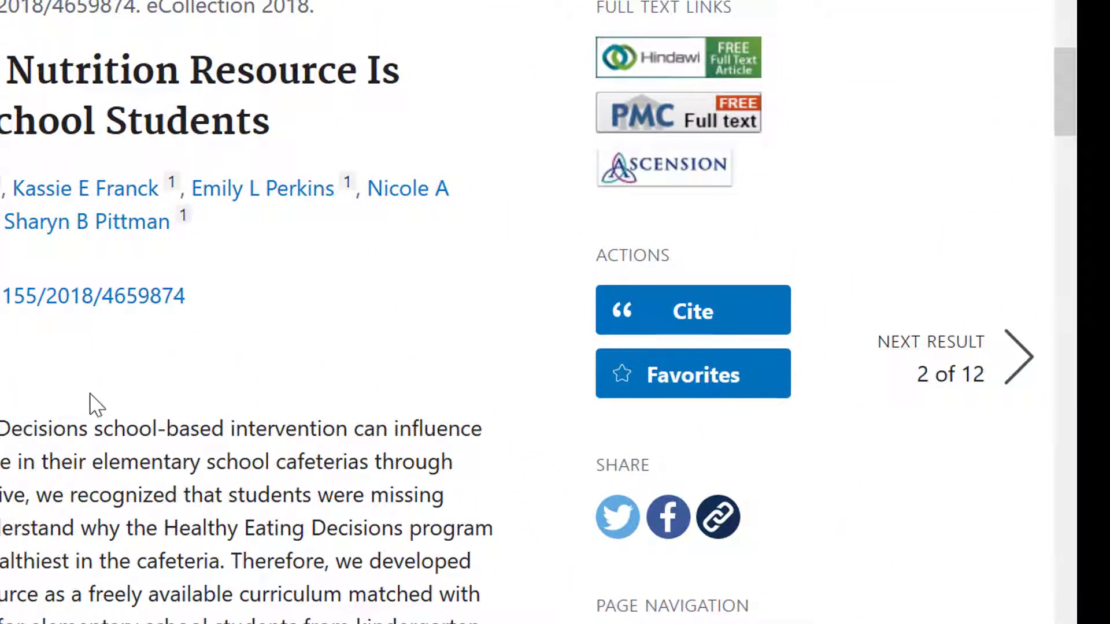
{"action": "scroll", "scroll_direction": "down", "scroll_amount": 3}
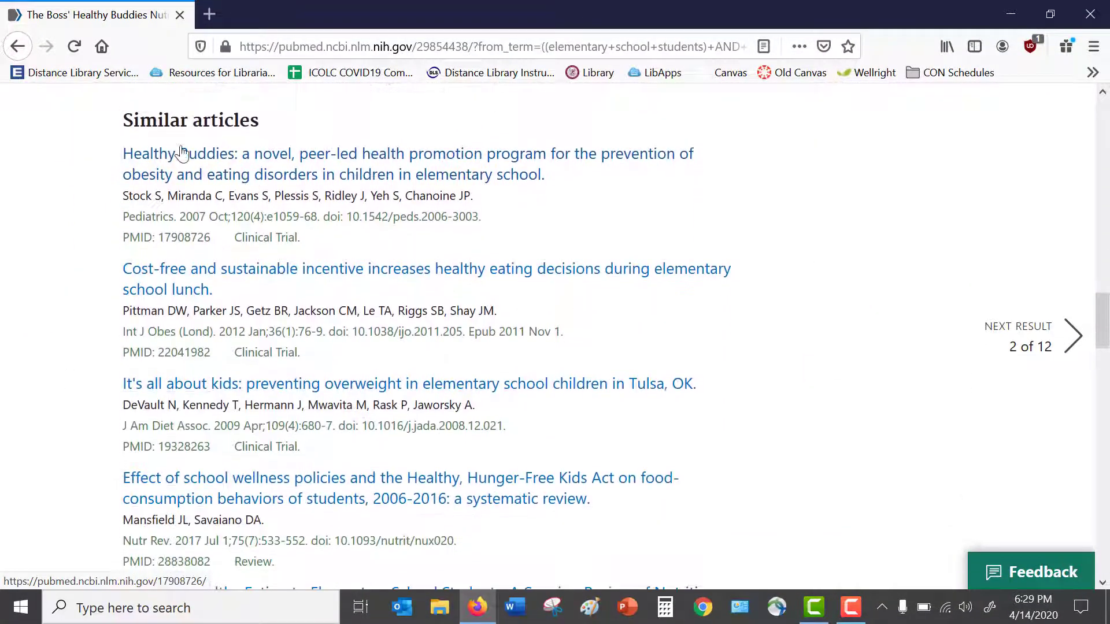
{"action": "scroll", "scroll_direction": "down", "scroll_amount": 3}
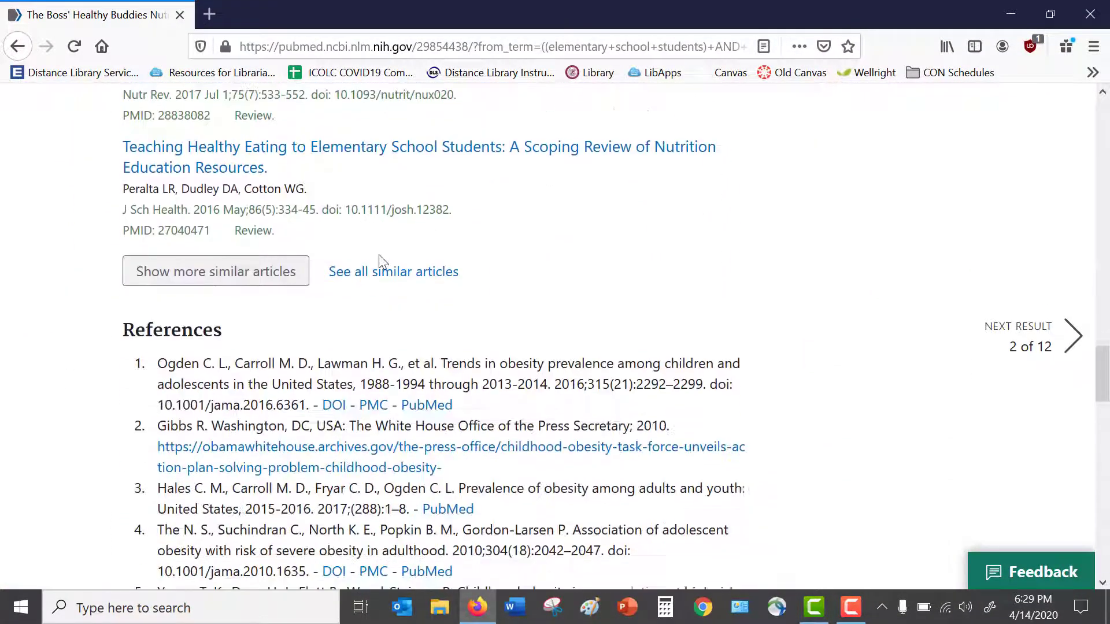
{"action": "scroll", "scroll_direction": "down", "scroll_amount": 3}
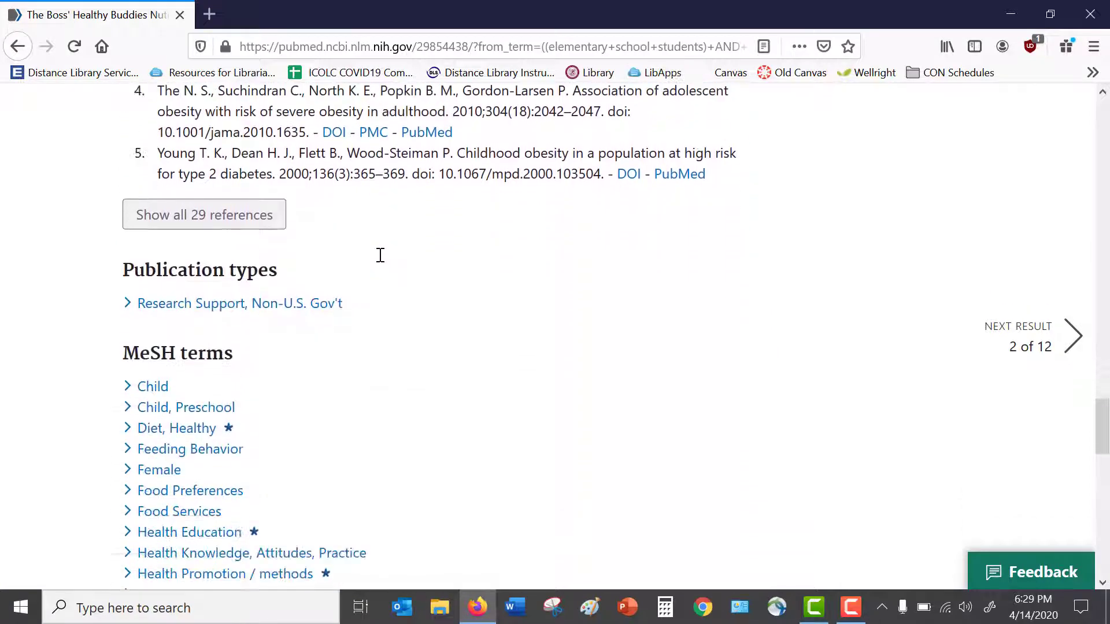
{"action": "scroll", "scroll_direction": "down", "scroll_amount": 3}
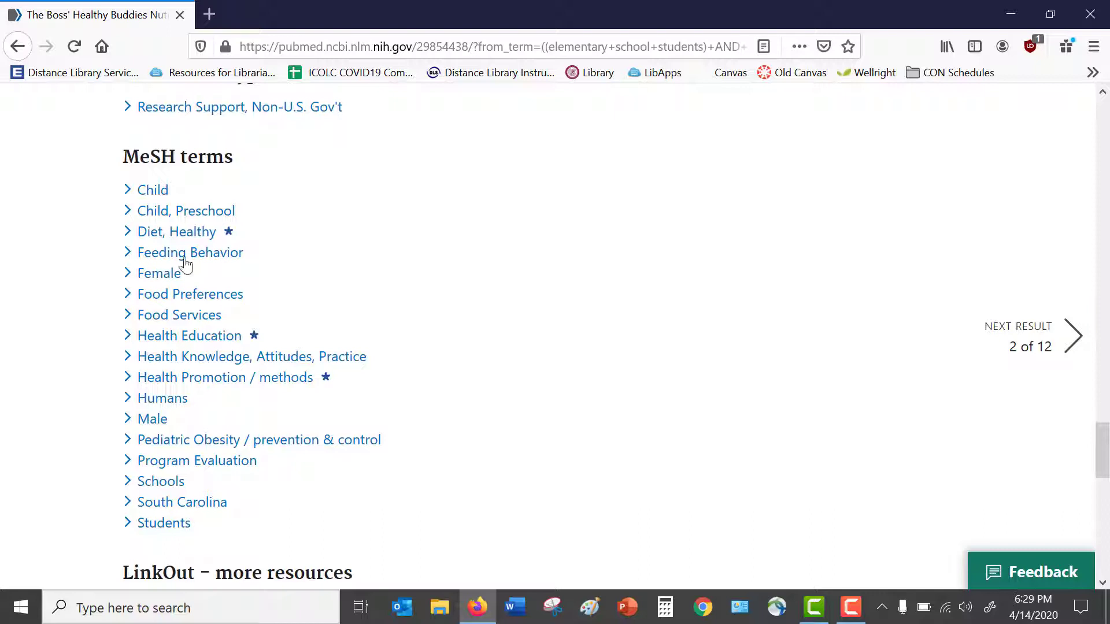
{"action": "mouse_move", "coordinate": [195, 258]}
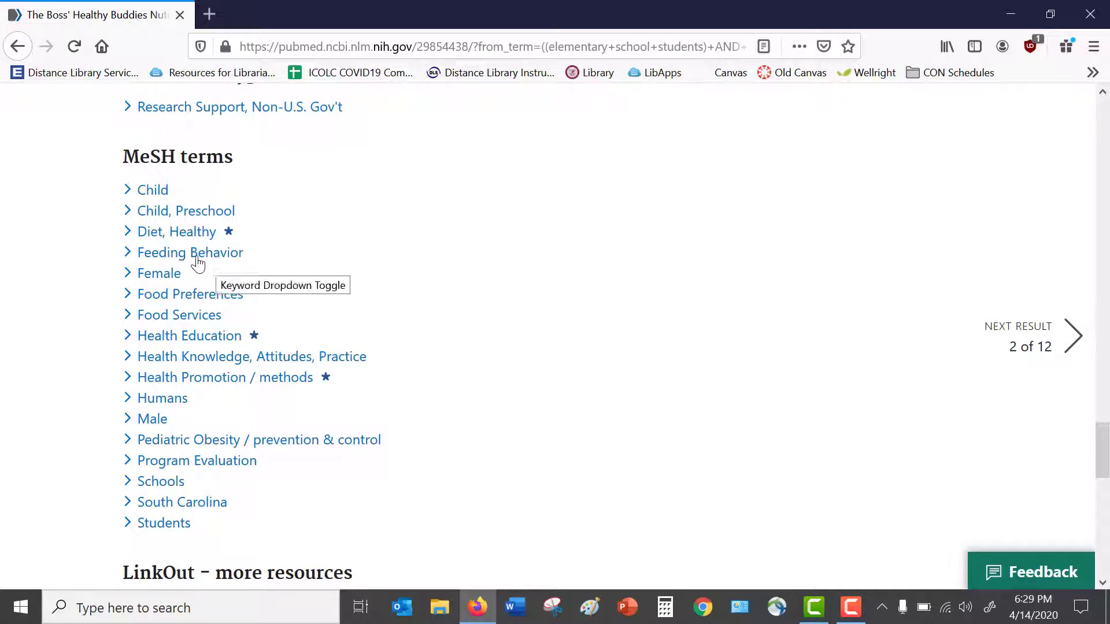
{"action": "mouse_move", "coordinate": [148, 220]}
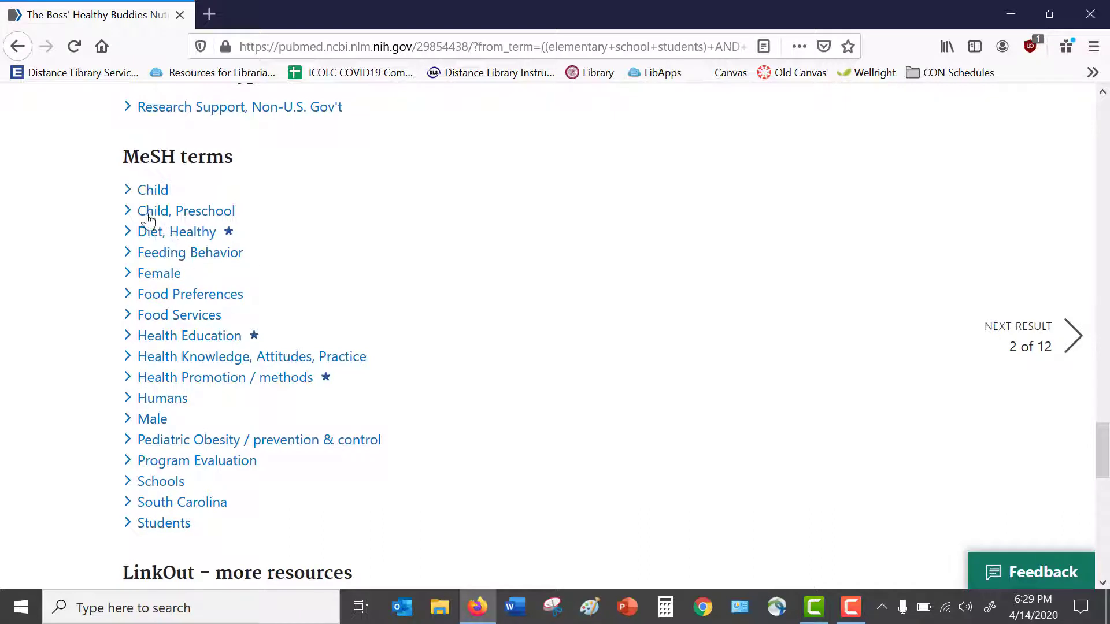
{"action": "mouse_move", "coordinate": [149, 223]}
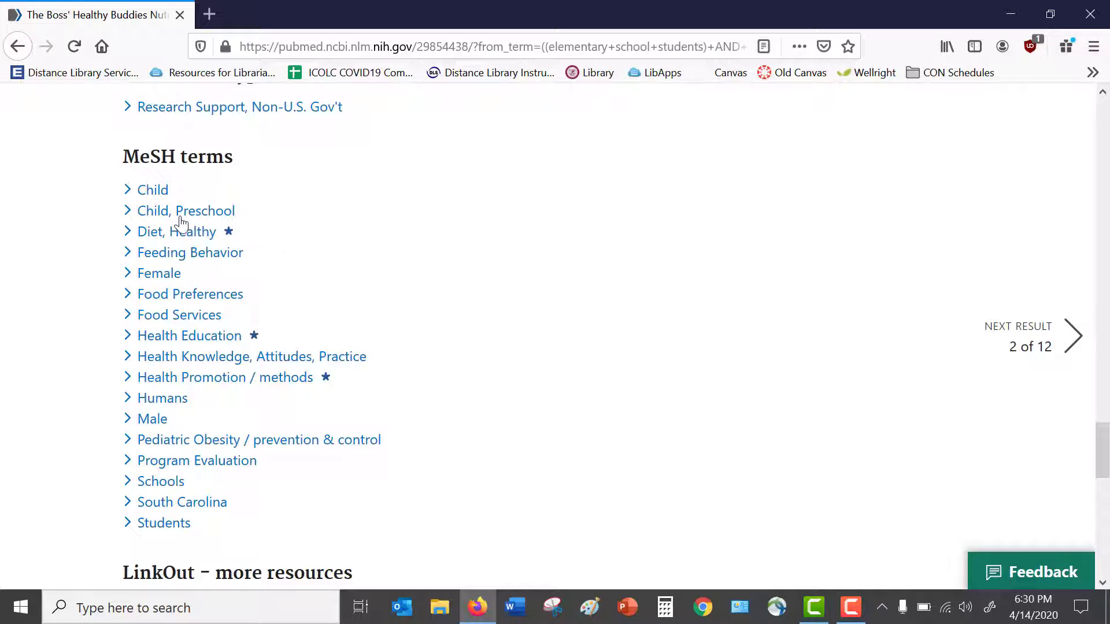
{"action": "mouse_move", "coordinate": [221, 347]}
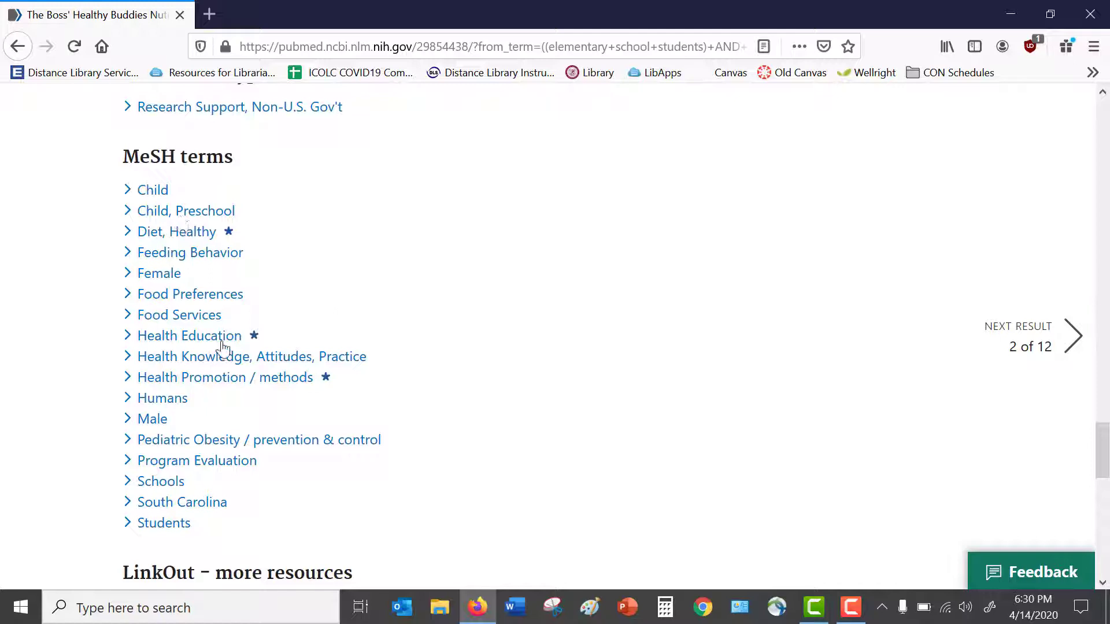
{"action": "mouse_move", "coordinate": [187, 241]}
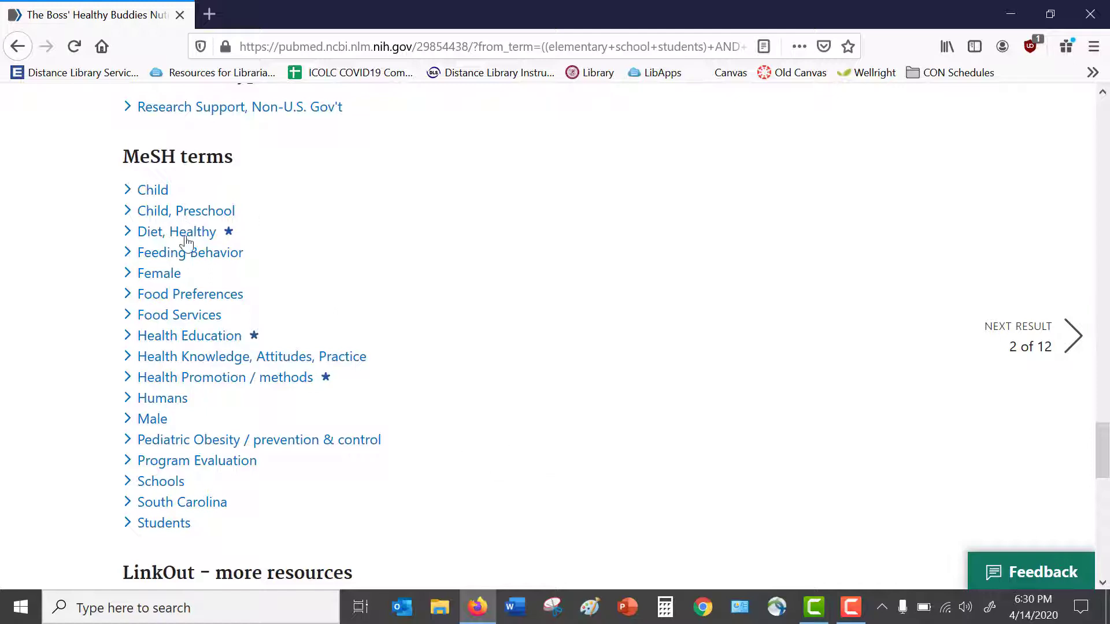
{"action": "mouse_move", "coordinate": [206, 395]}
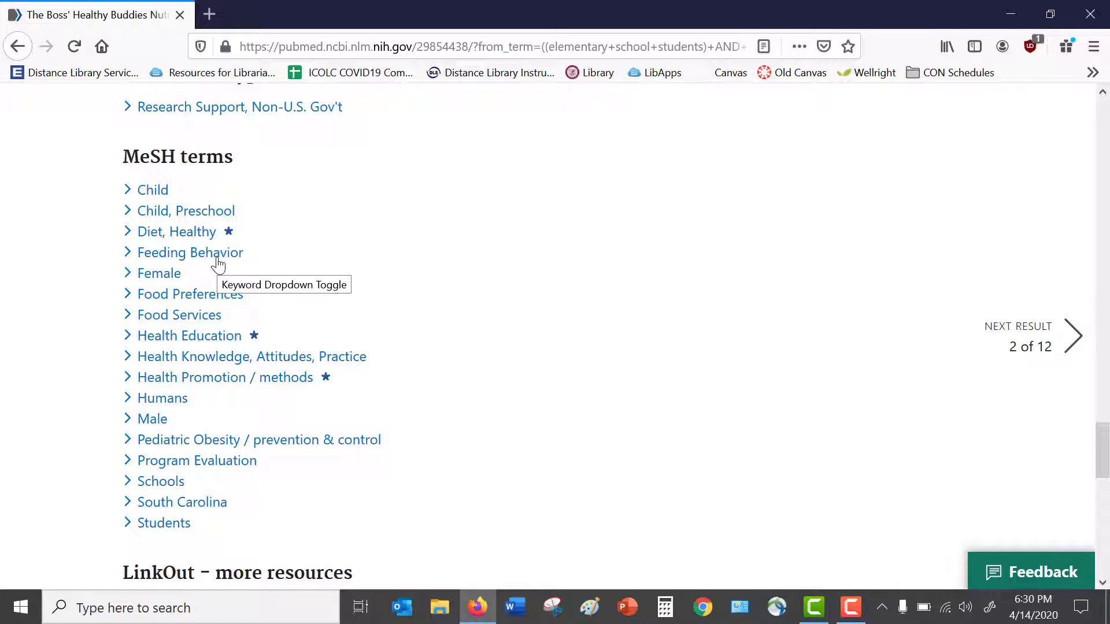
{"action": "mouse_move", "coordinate": [219, 288]}
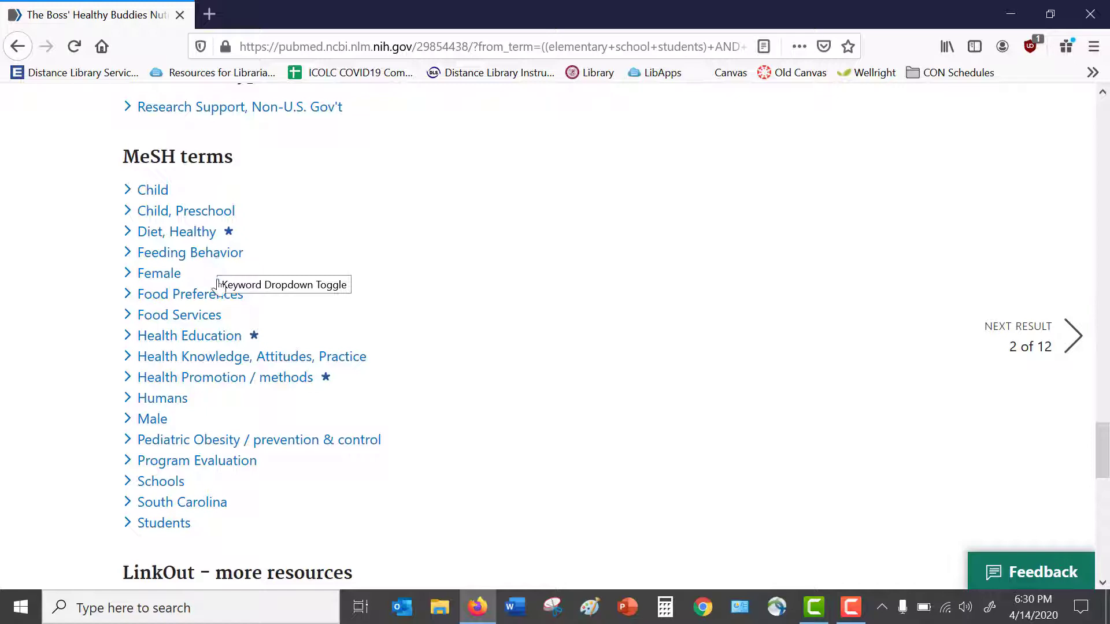
{"action": "mouse_move", "coordinate": [215, 426]}
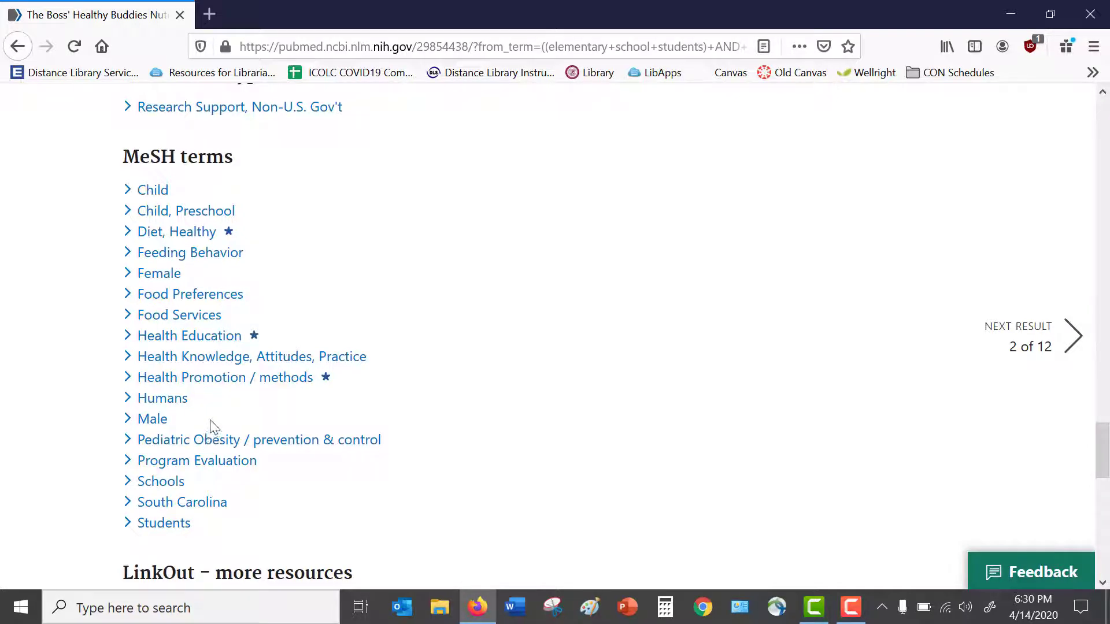
{"action": "mouse_move", "coordinate": [274, 397]}
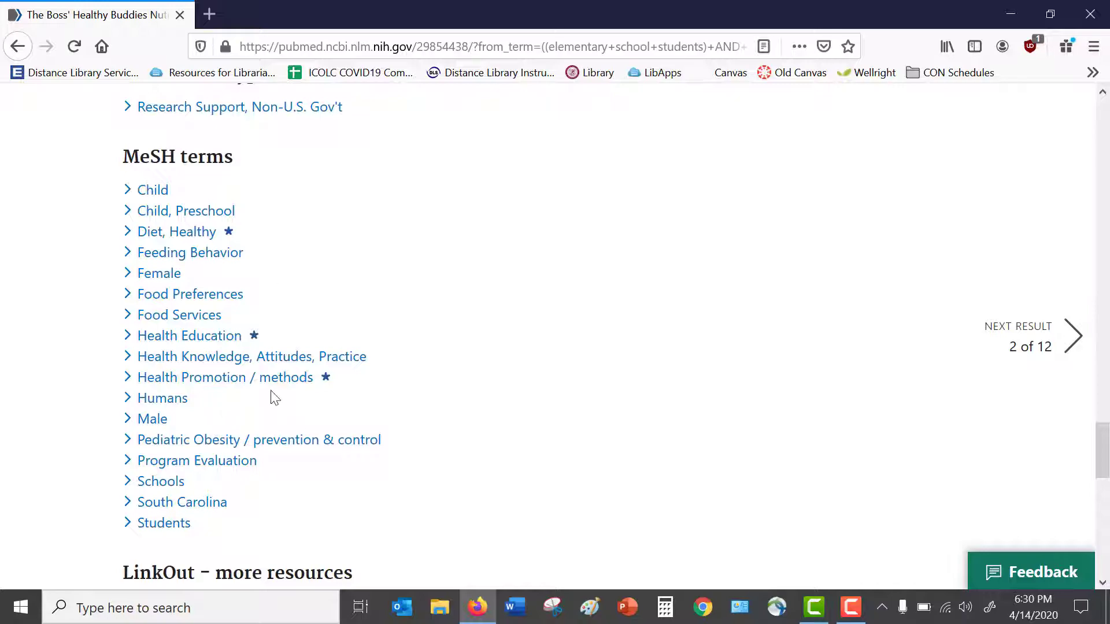
{"action": "scroll", "scroll_direction": "down", "scroll_amount": 3}
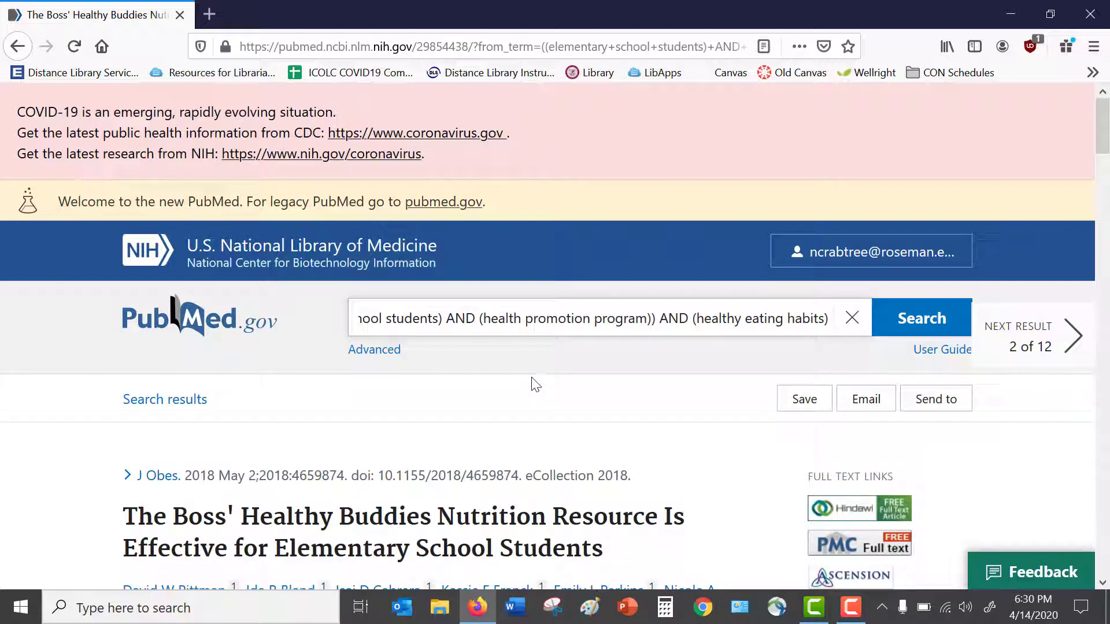
{"action": "left_click", "coordinate": [821, 318]}
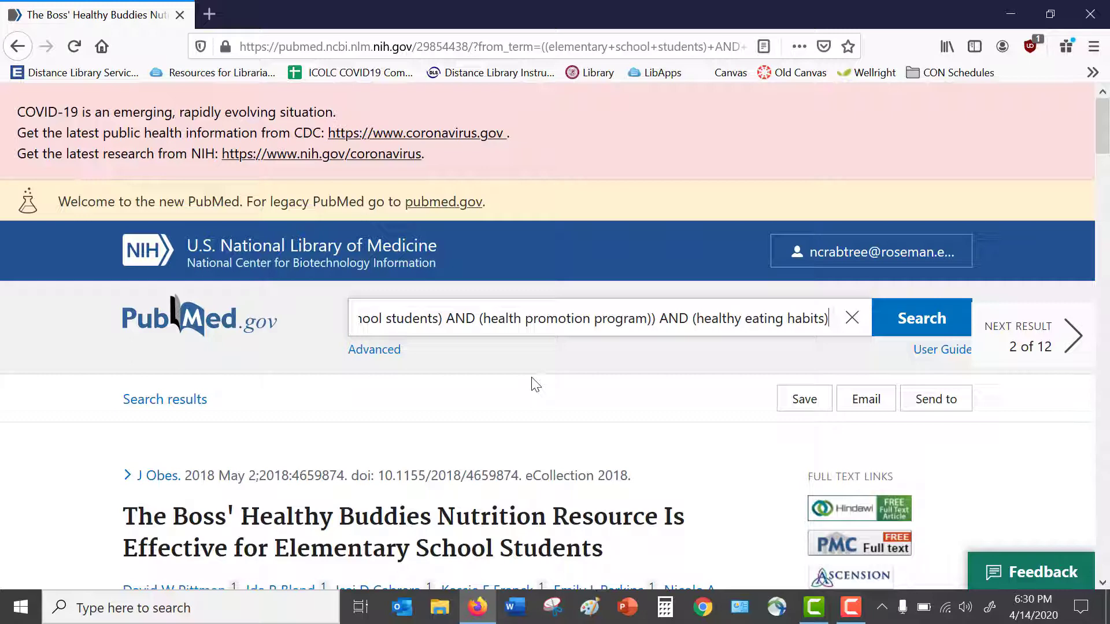